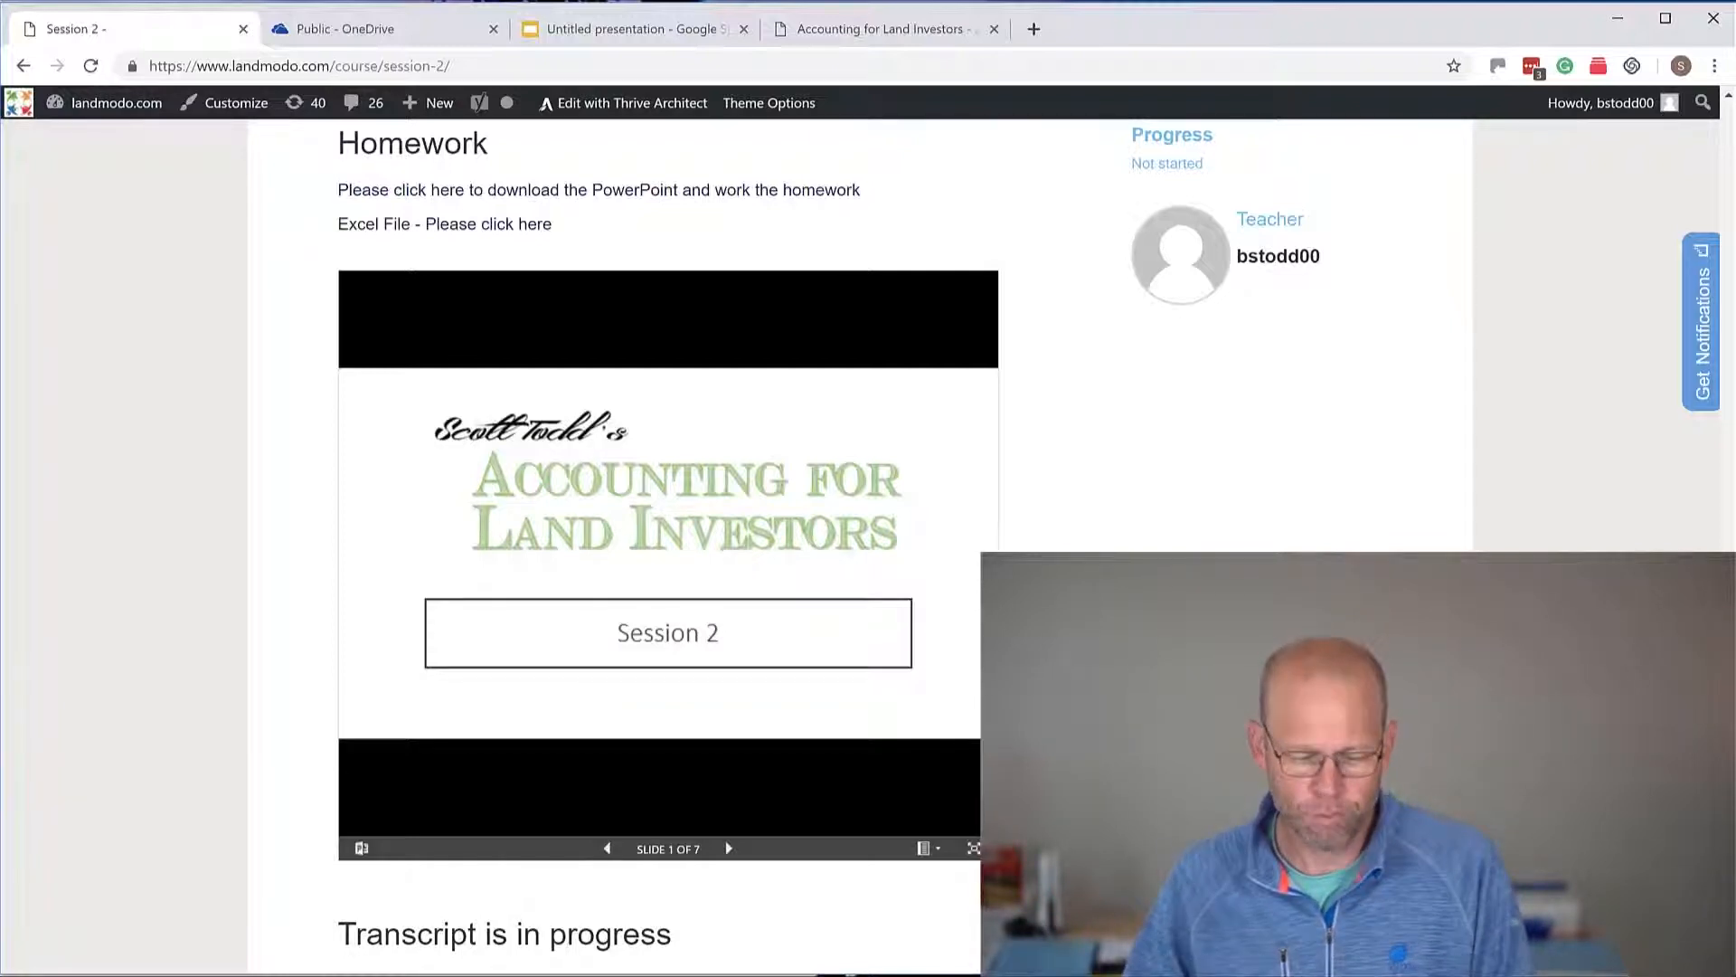
mouse_move(729, 849)
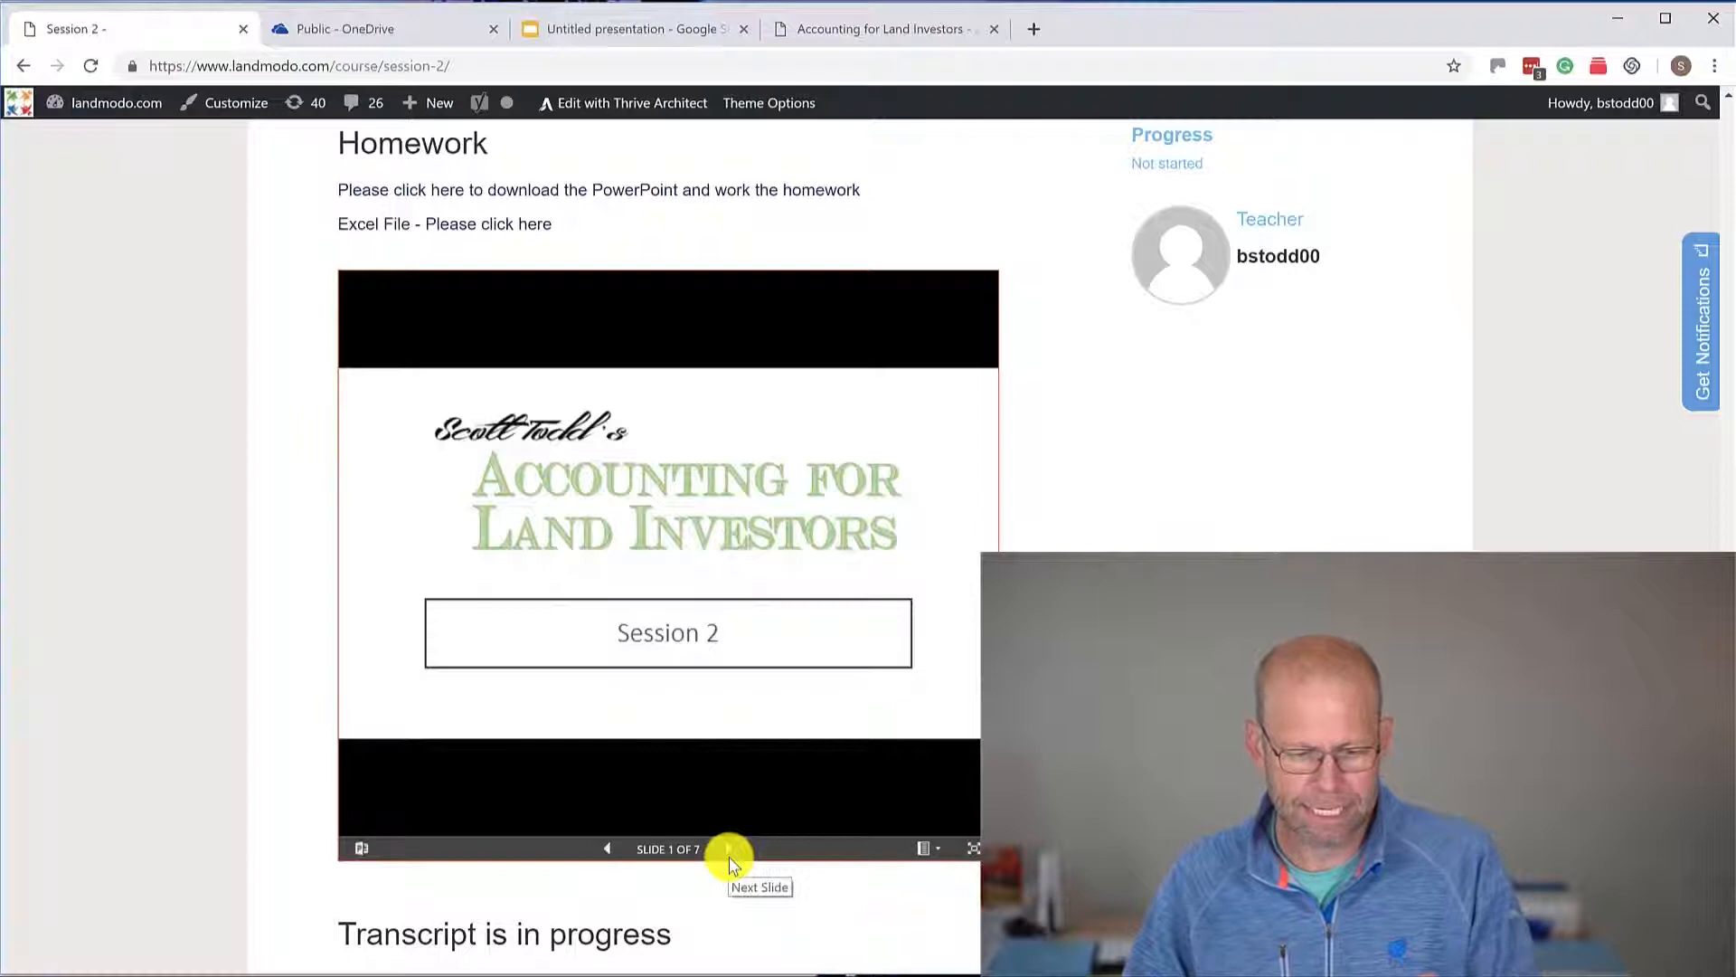
Step: Preview the embedded slideshow, then view and dismiss OneDrive's iframe embed code for 2019-AFLI-1.pptx
left_click(729, 849)
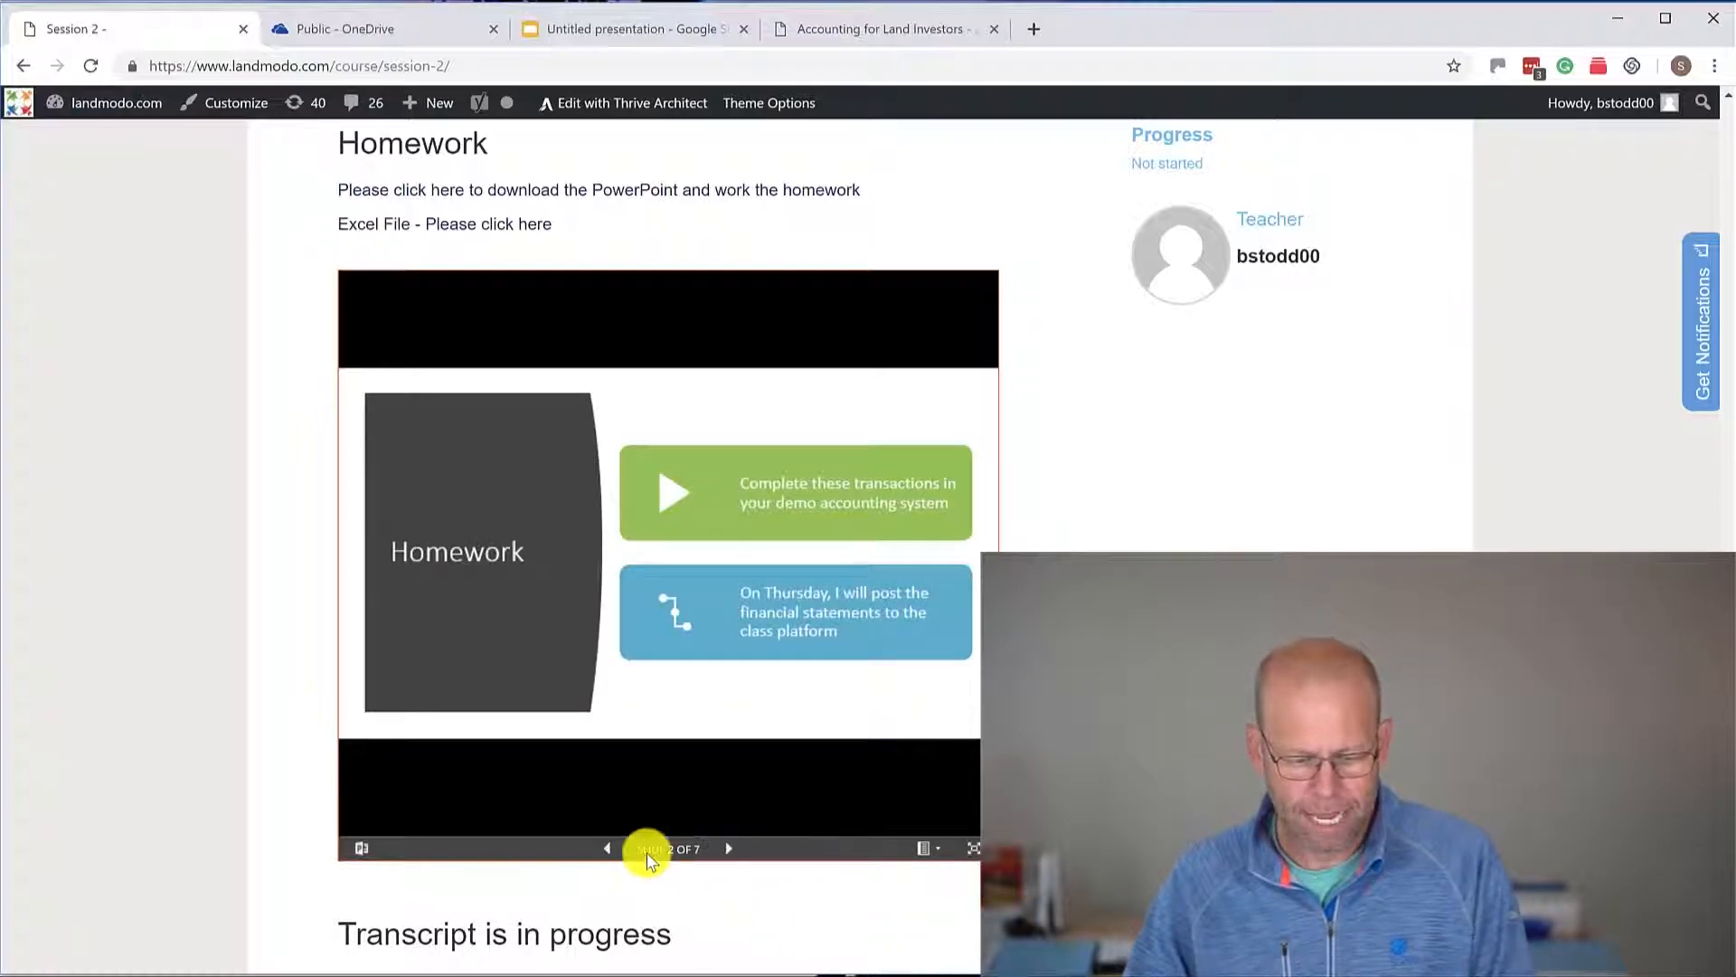
left_click(607, 848)
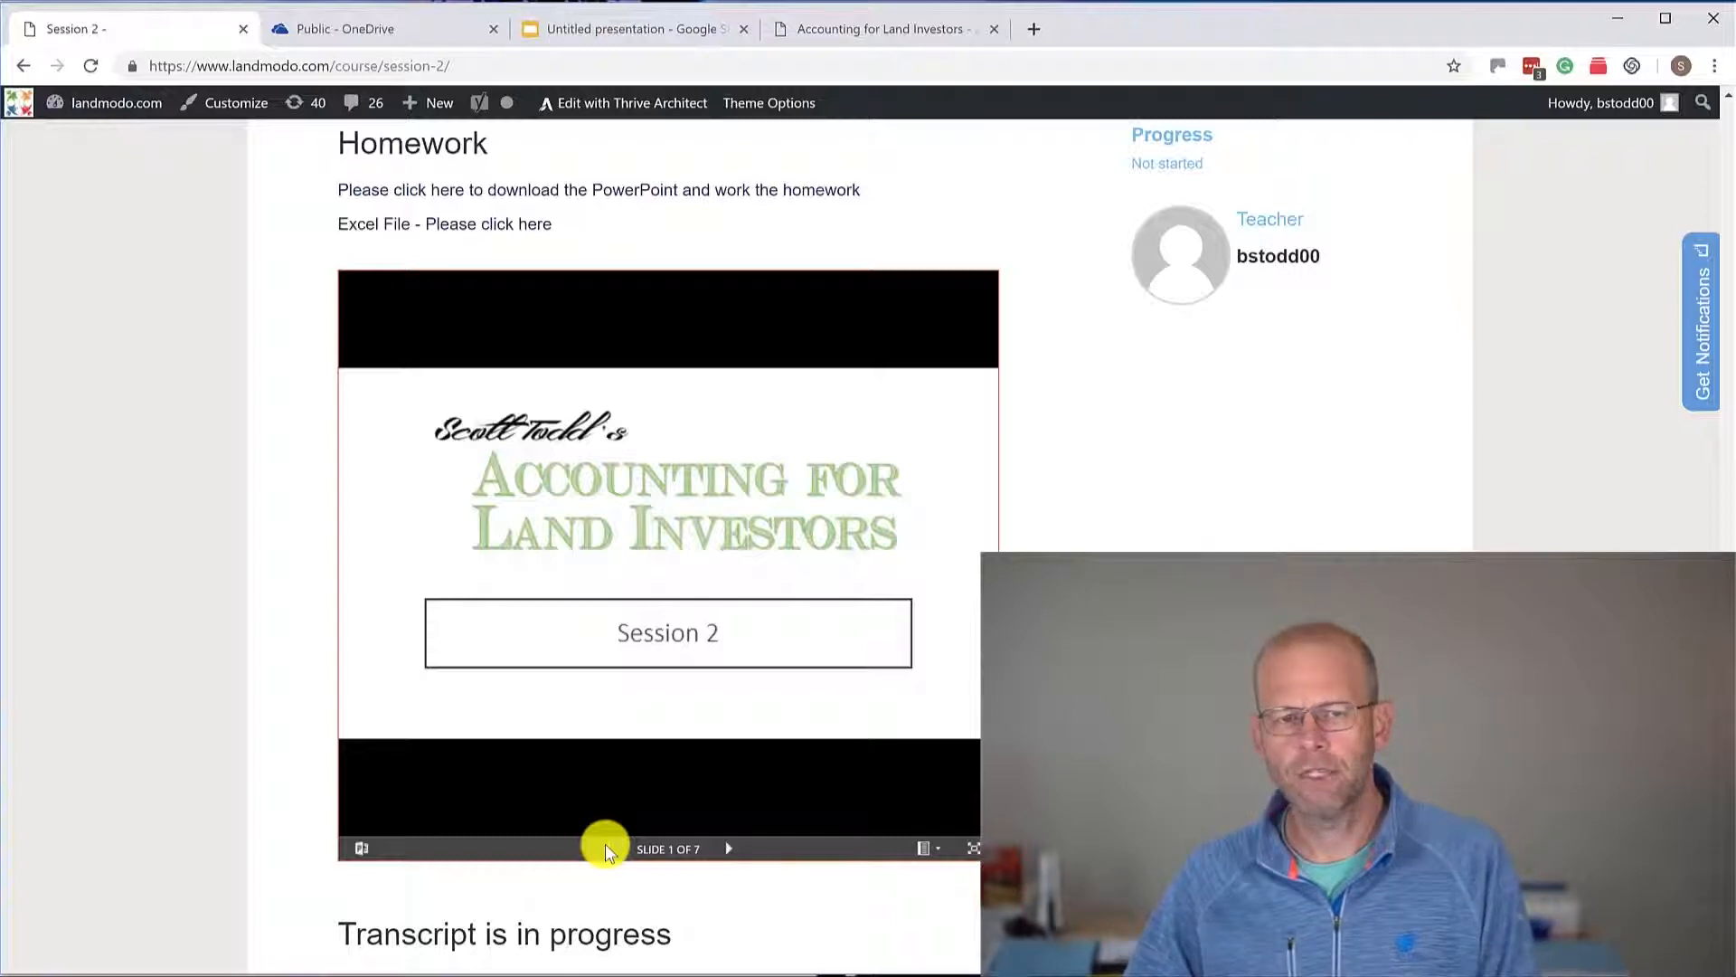
mouse_move(608, 848)
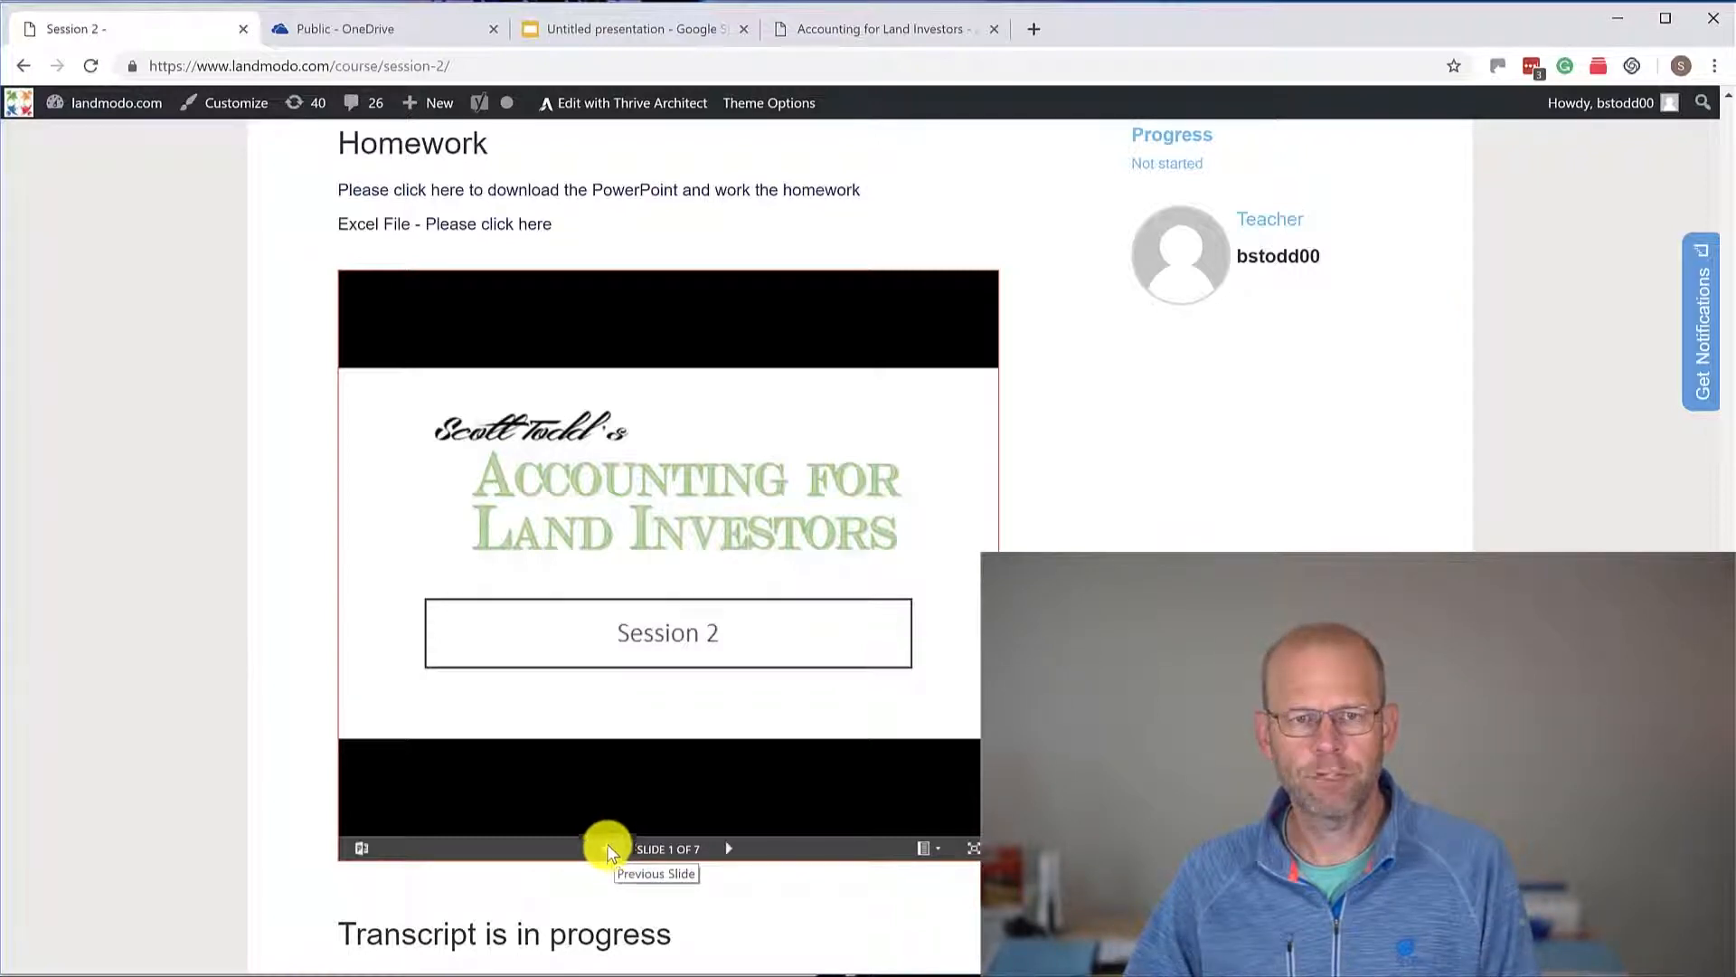
mouse_move(456, 307)
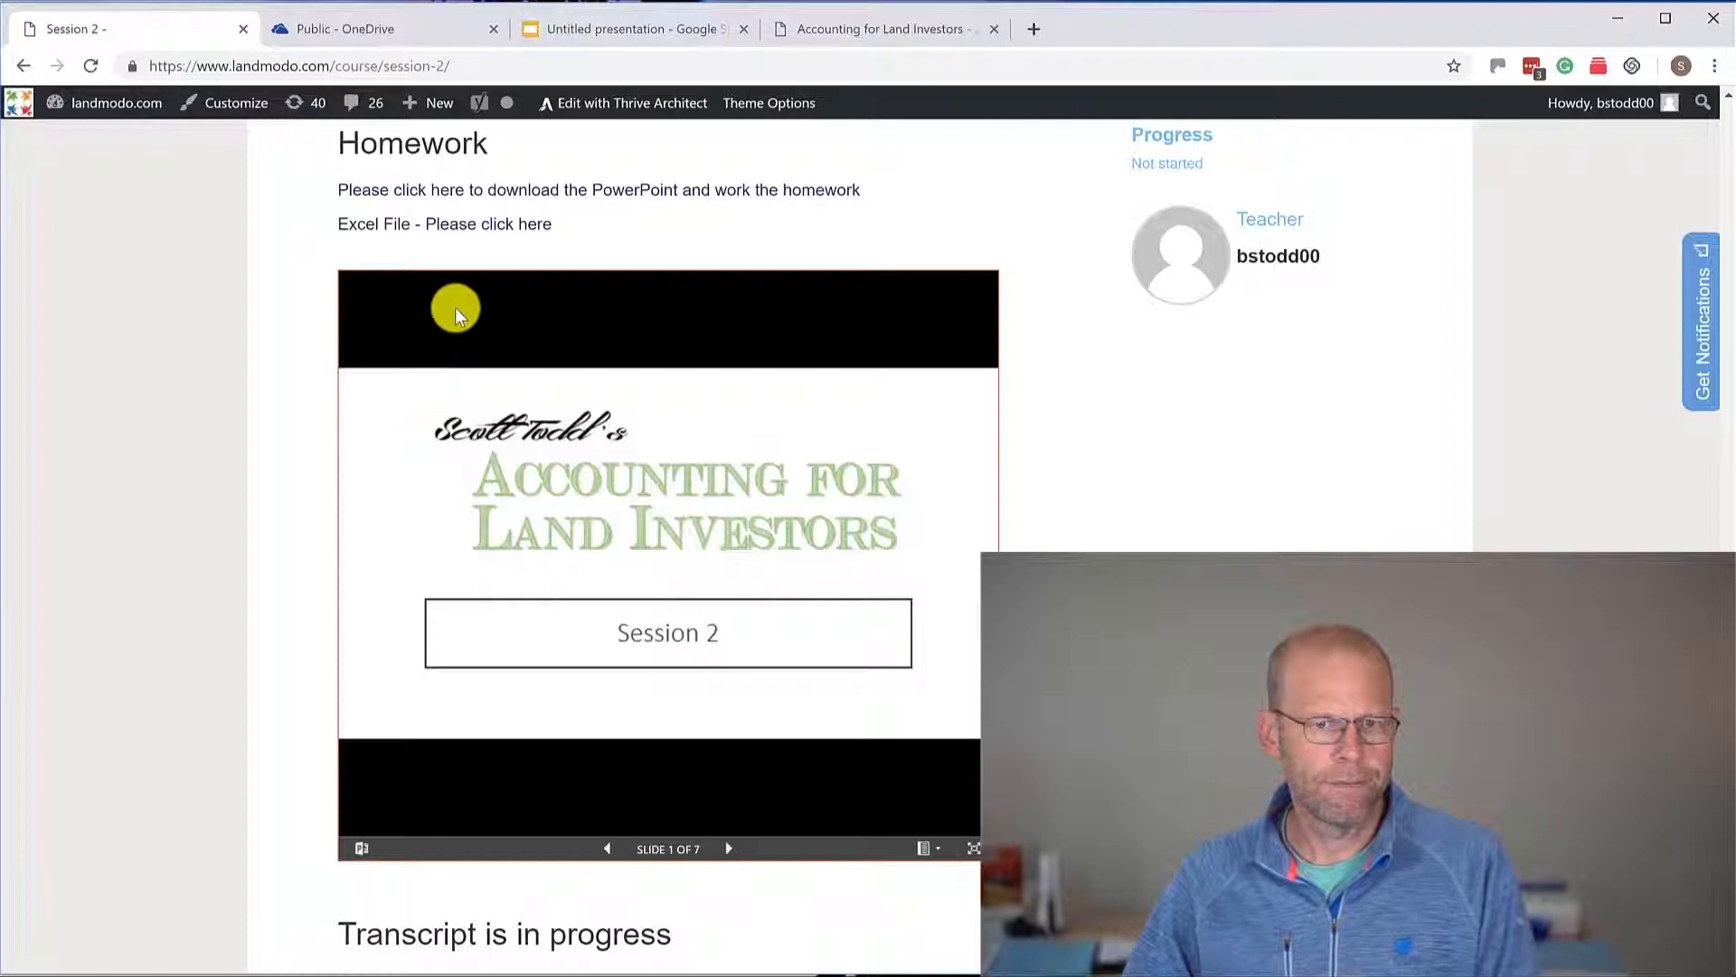
mouse_move(382, 42)
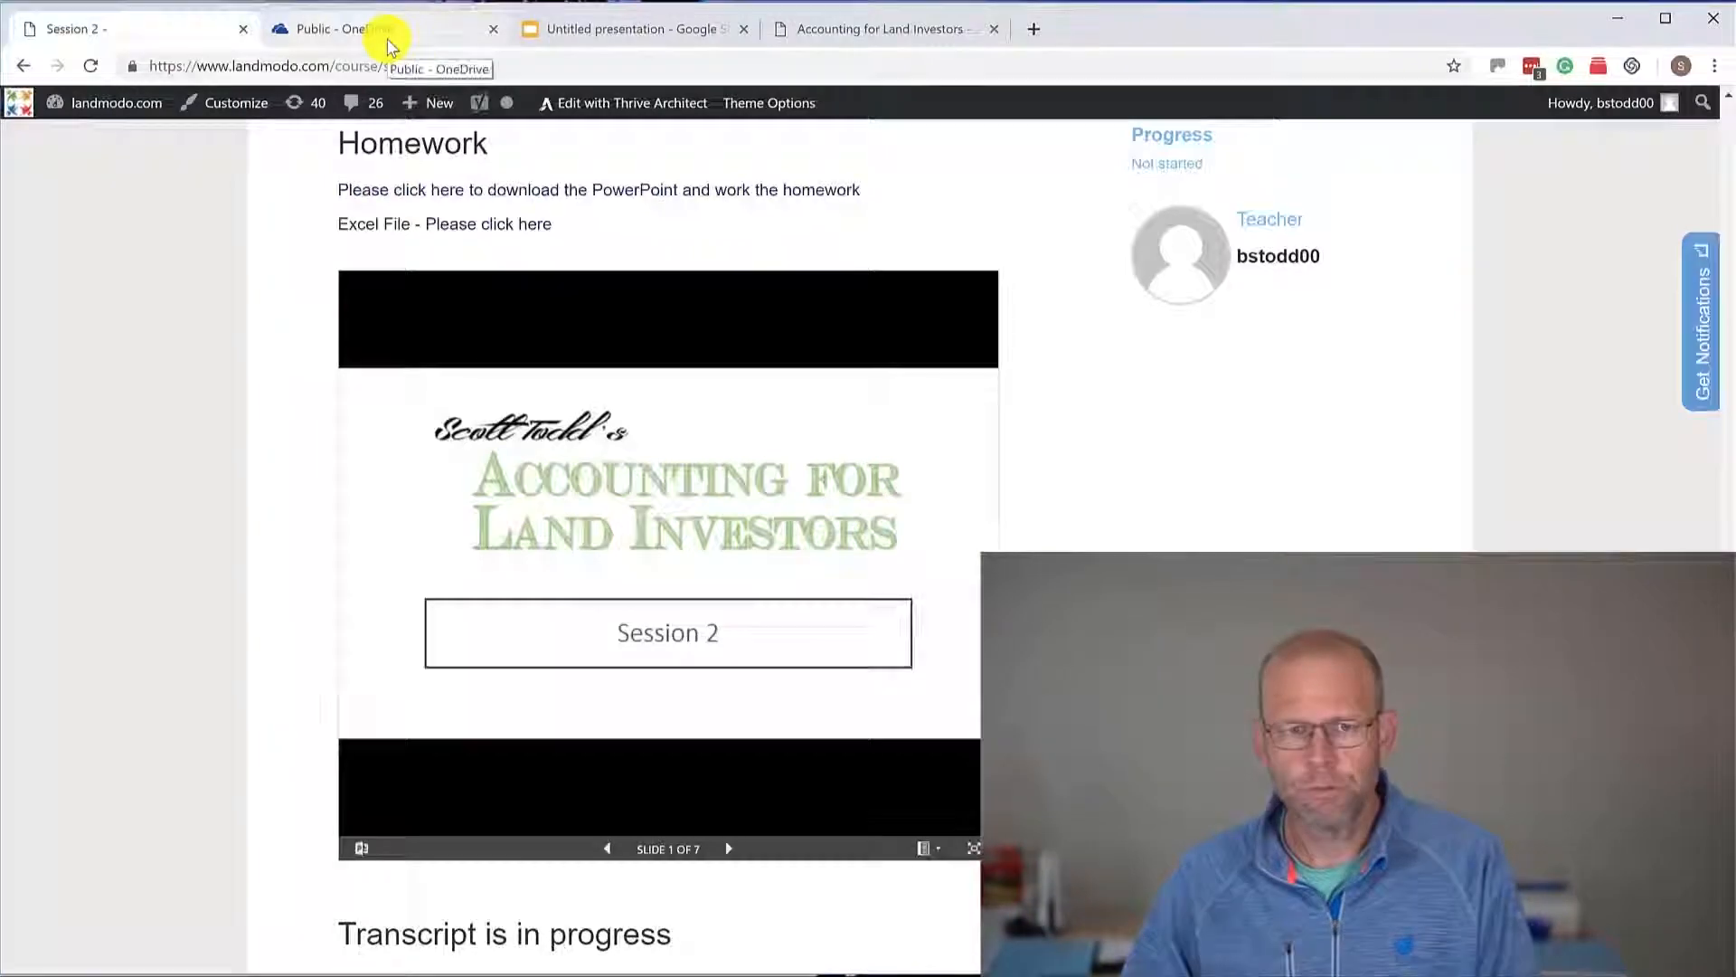
left_click(365, 28)
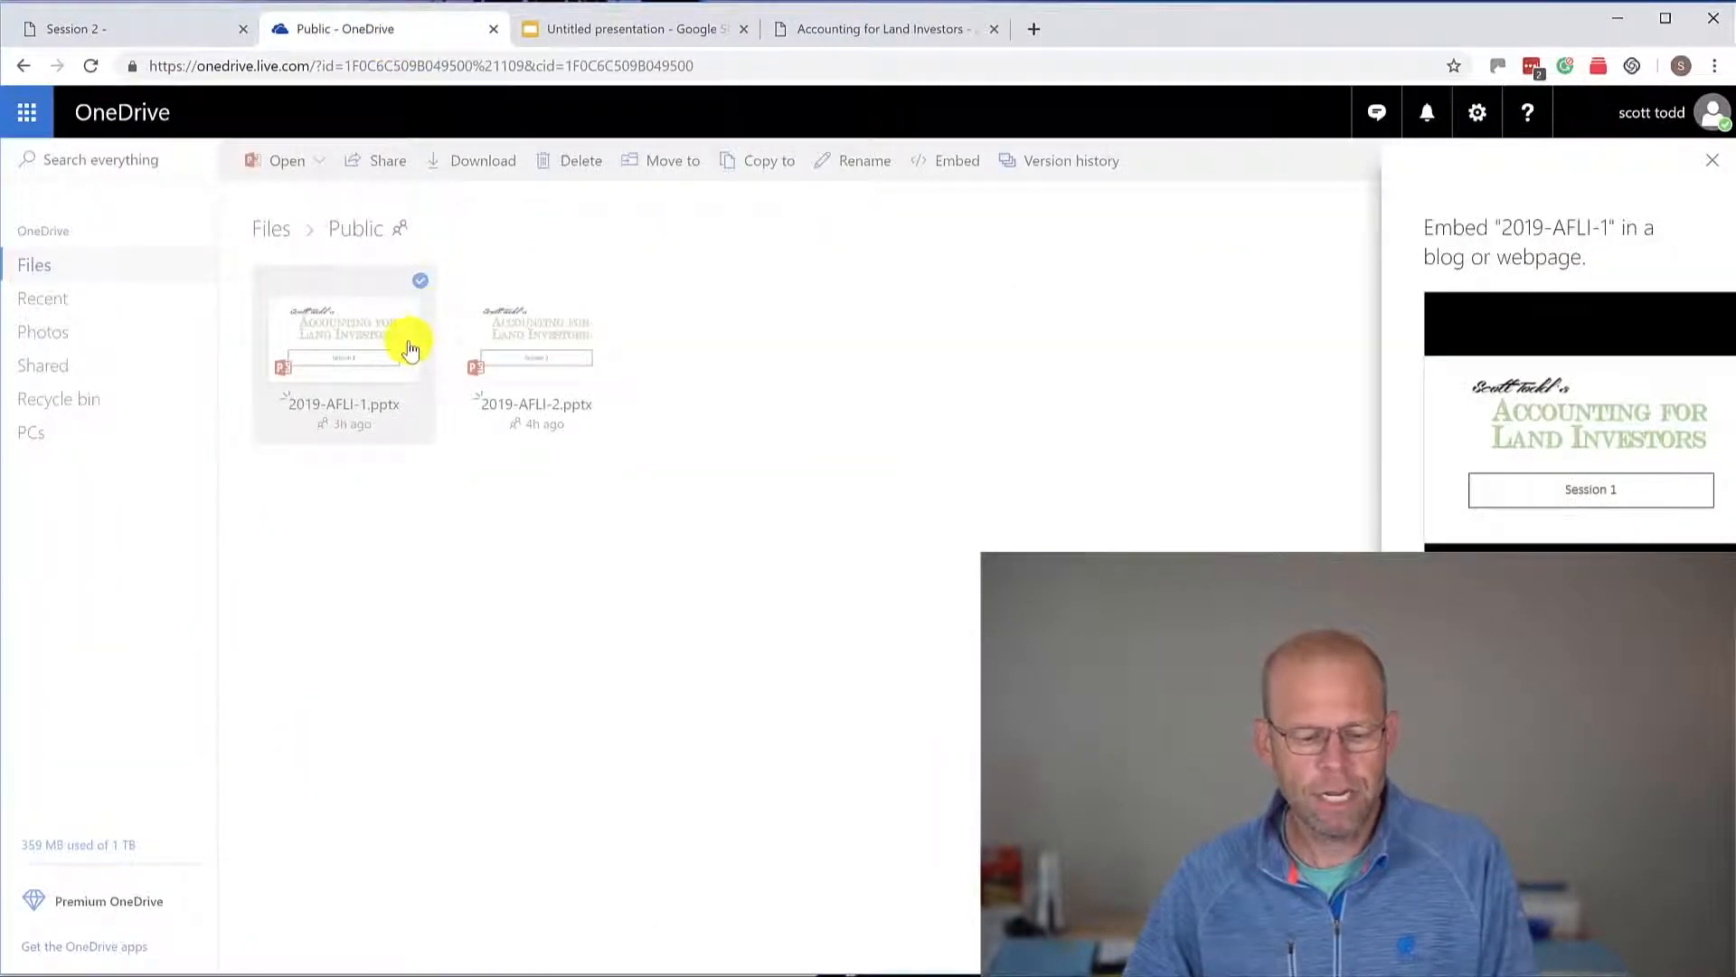
mouse_move(286, 327)
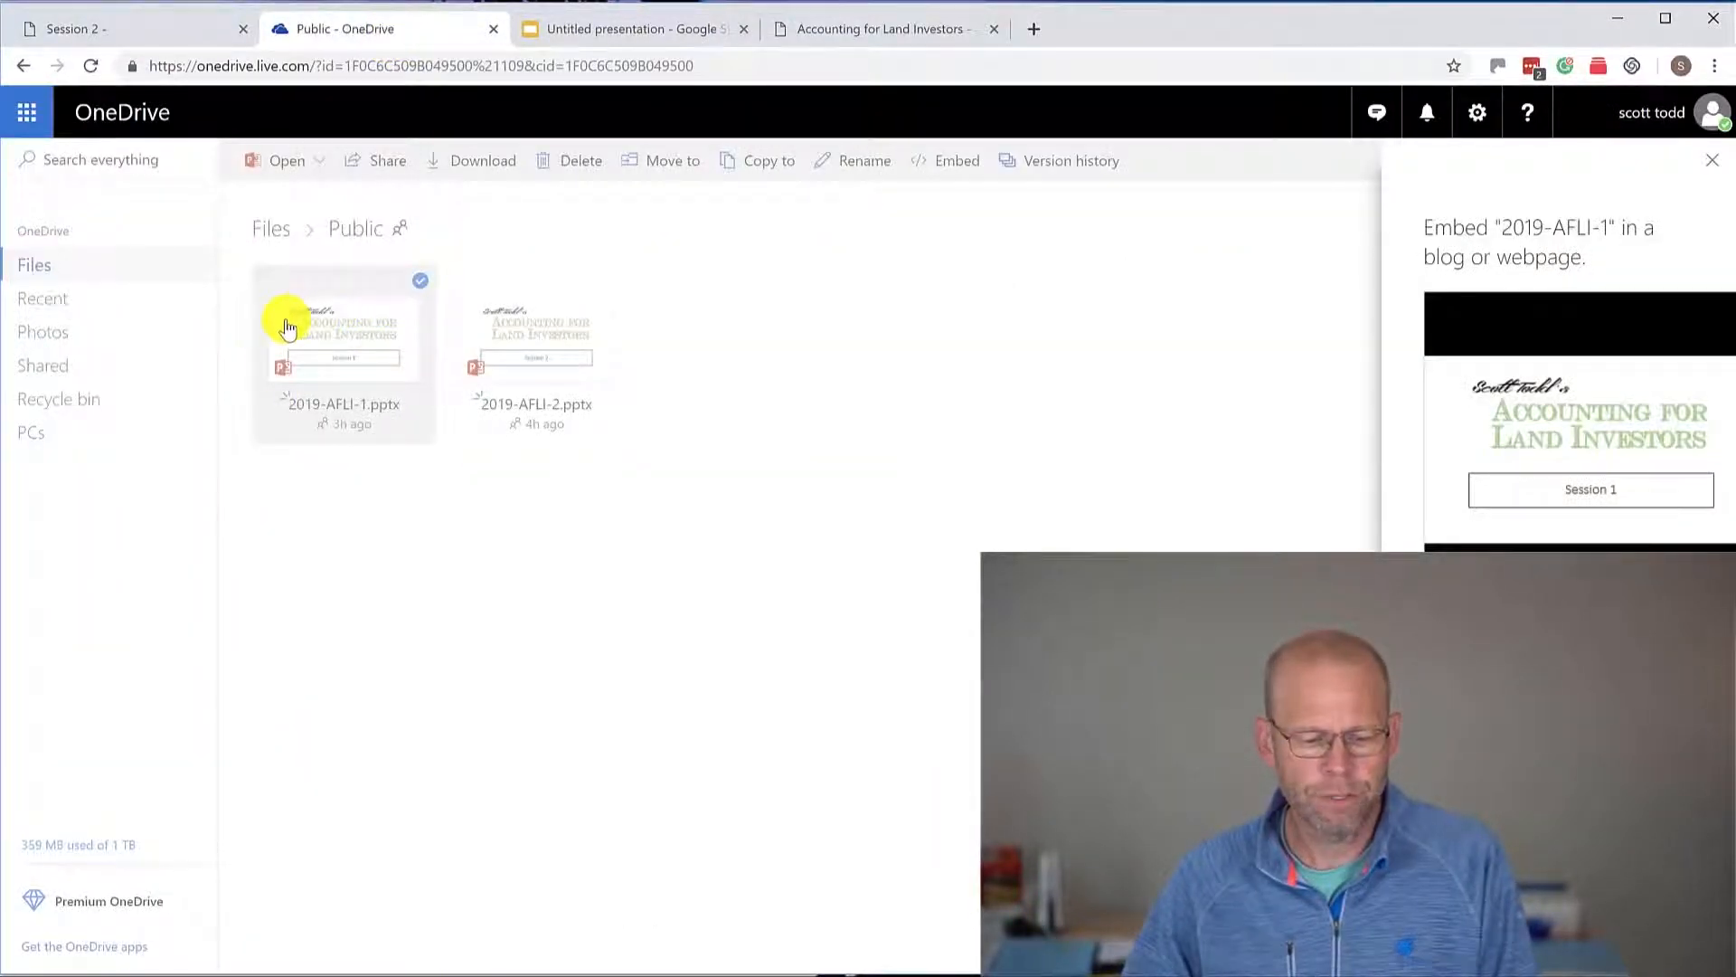
mouse_move(396, 302)
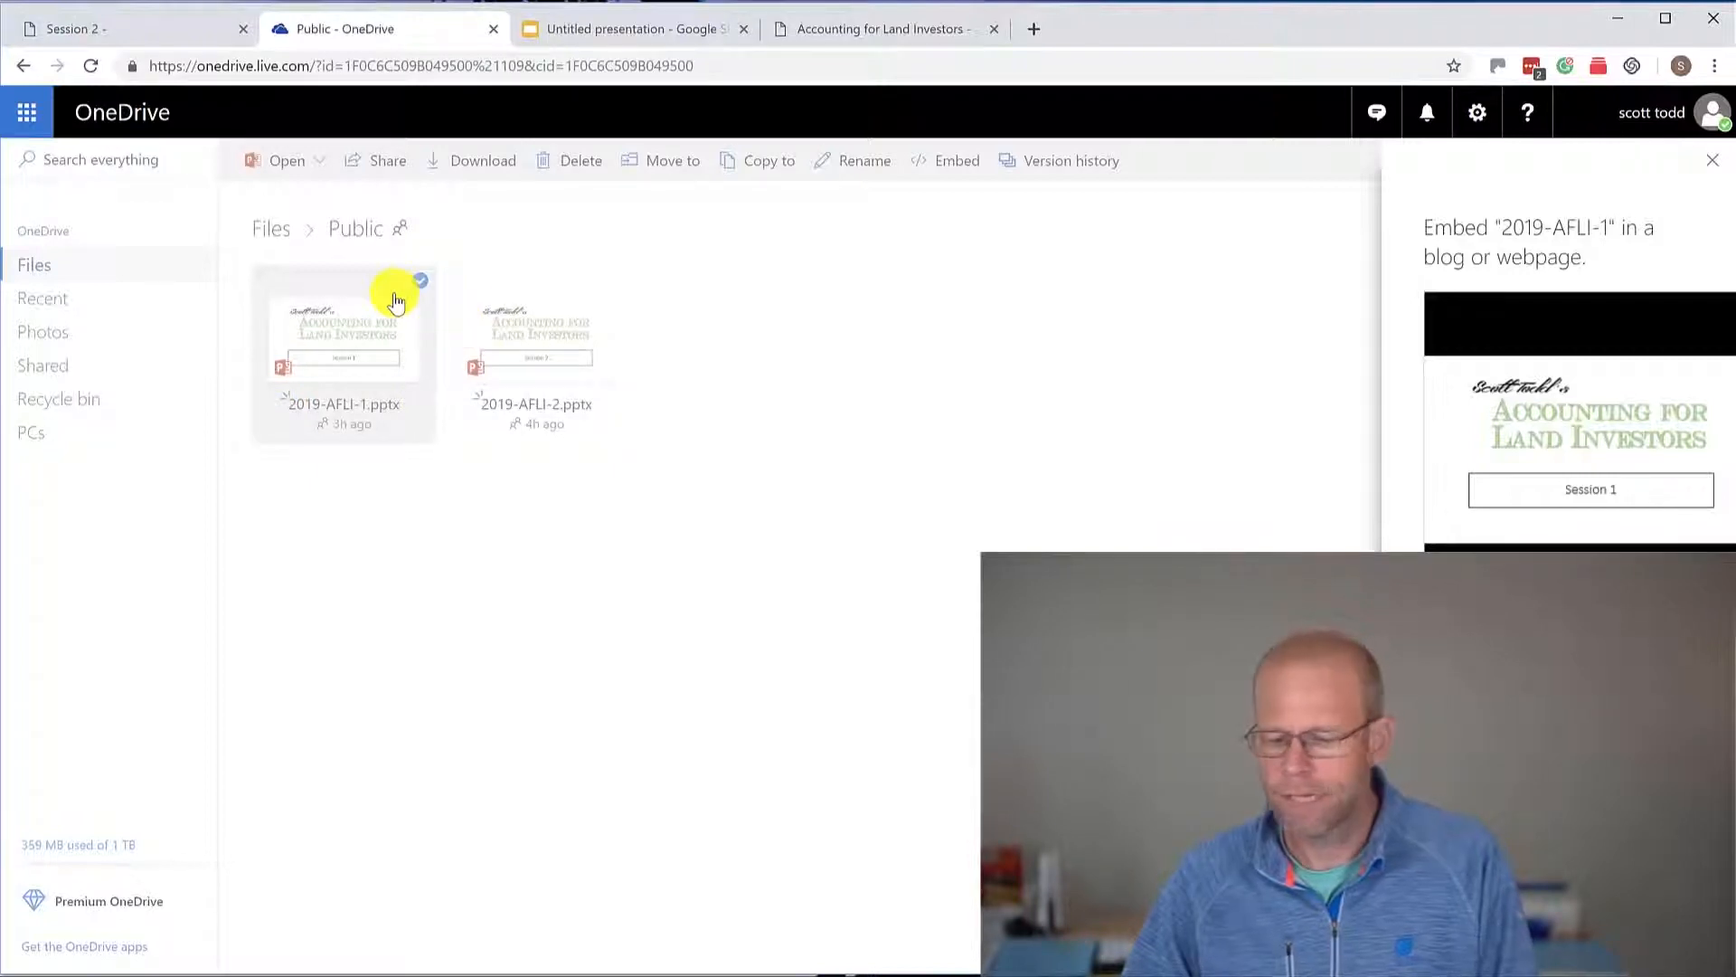
mouse_move(376, 340)
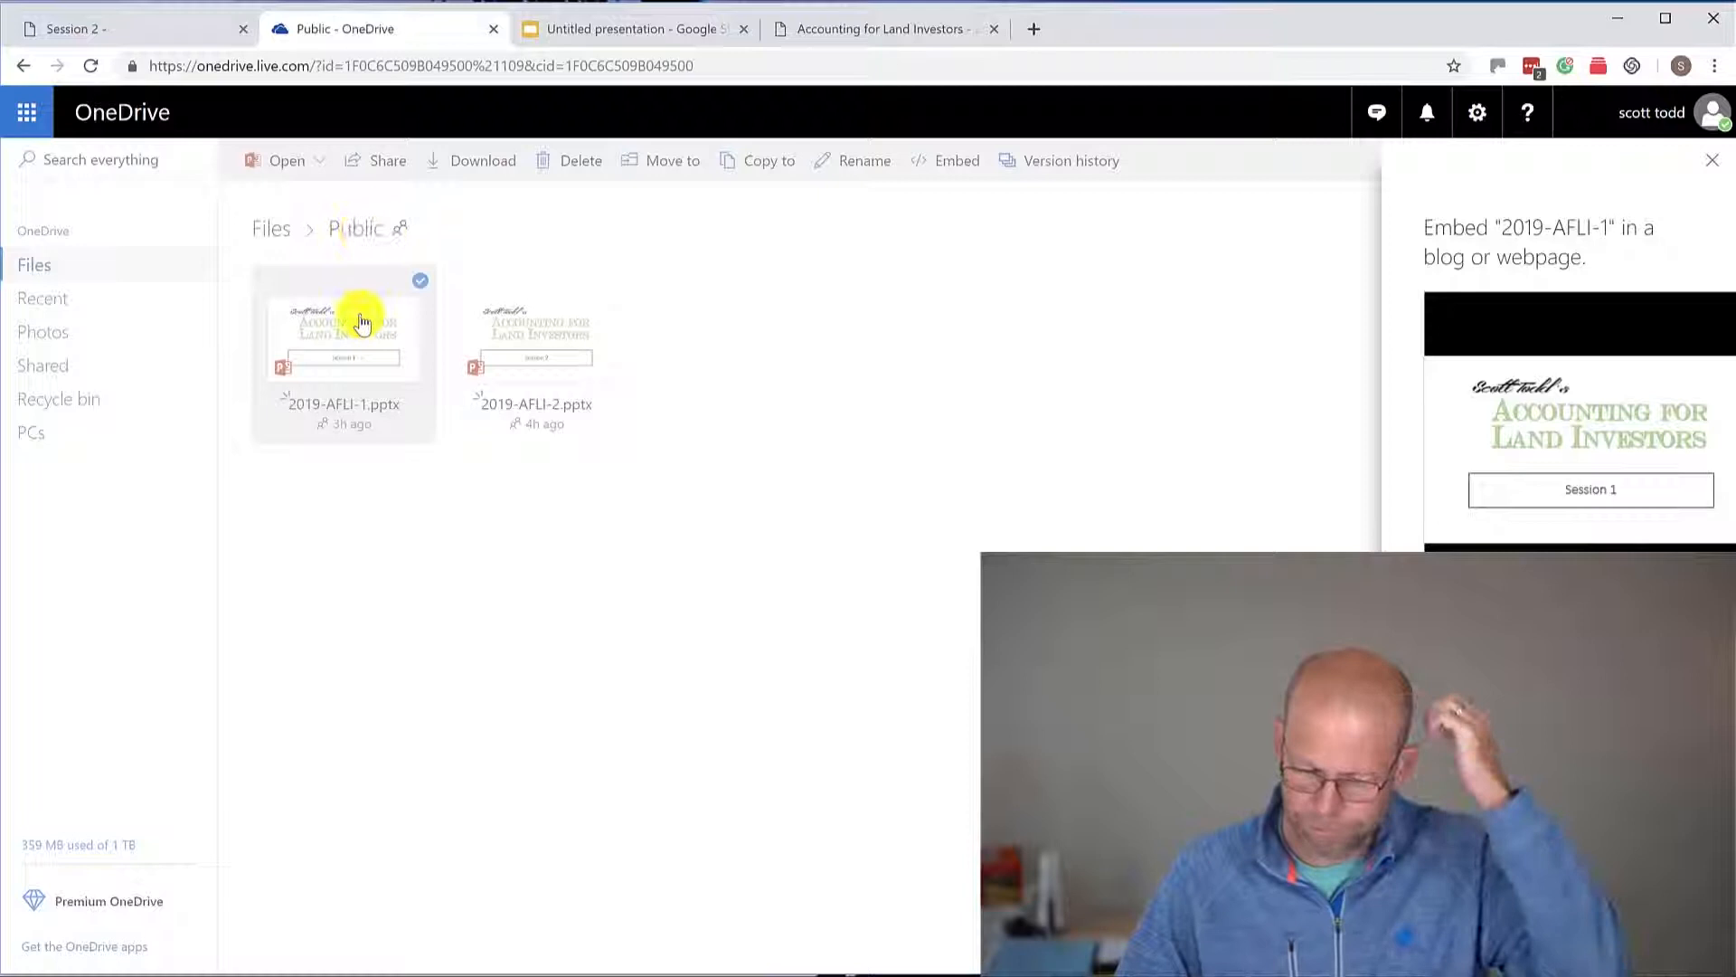
right_click(366, 321)
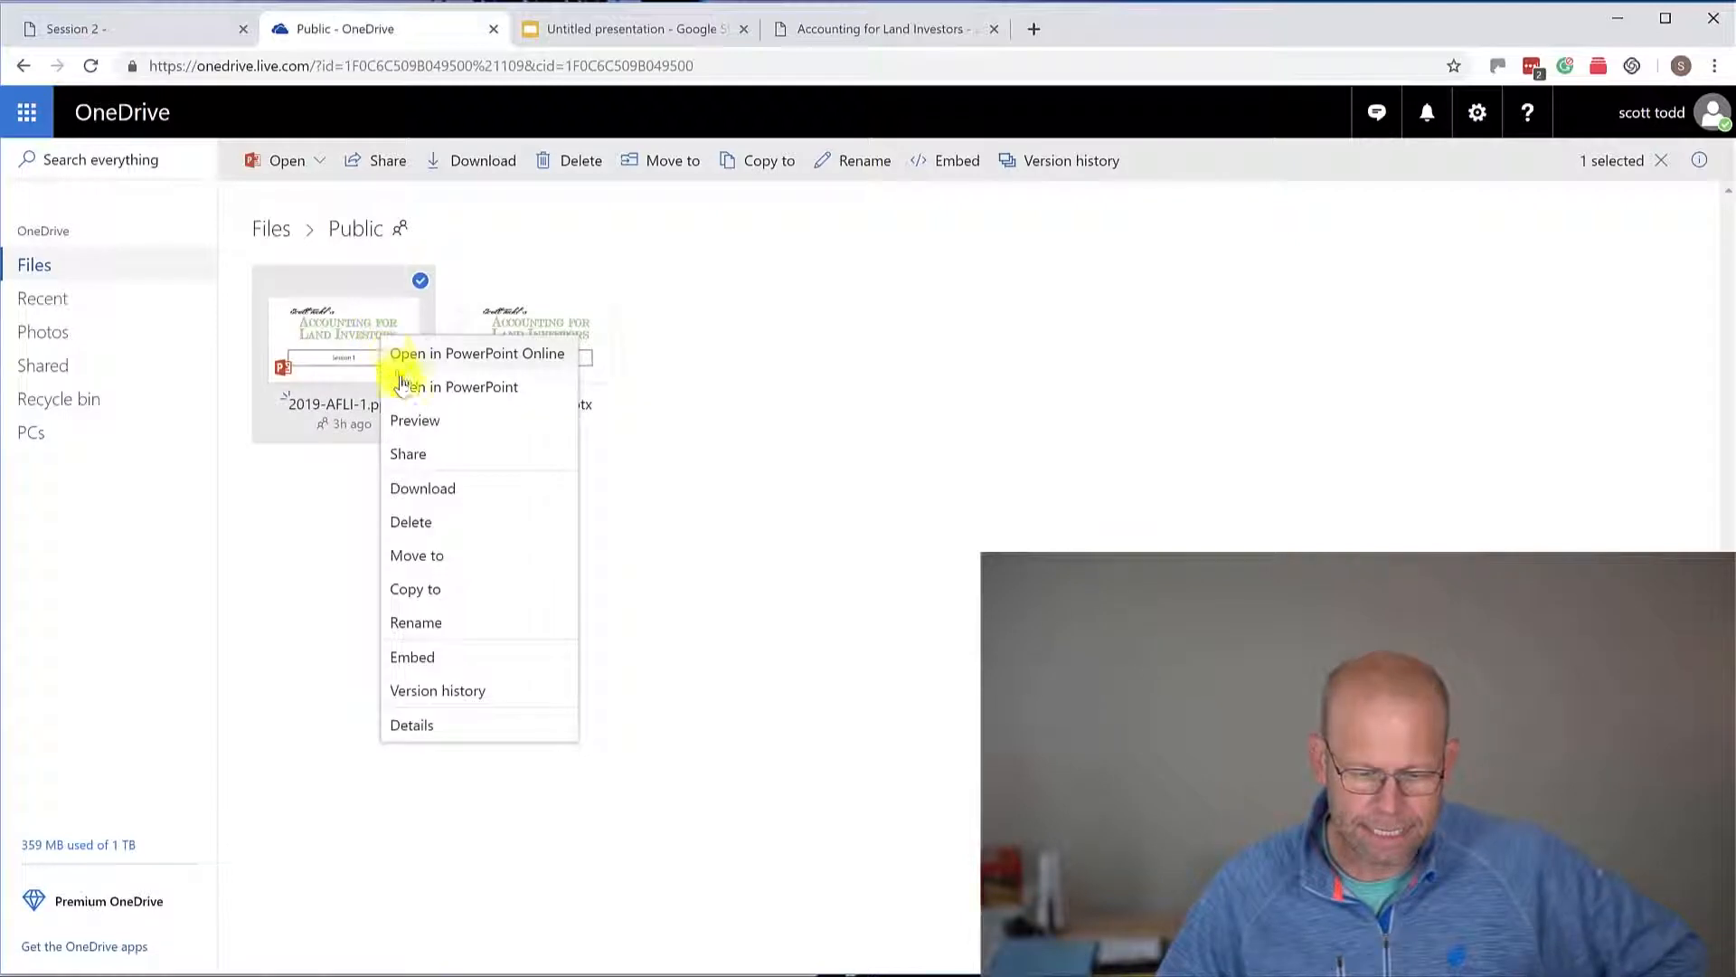
mouse_move(419, 656)
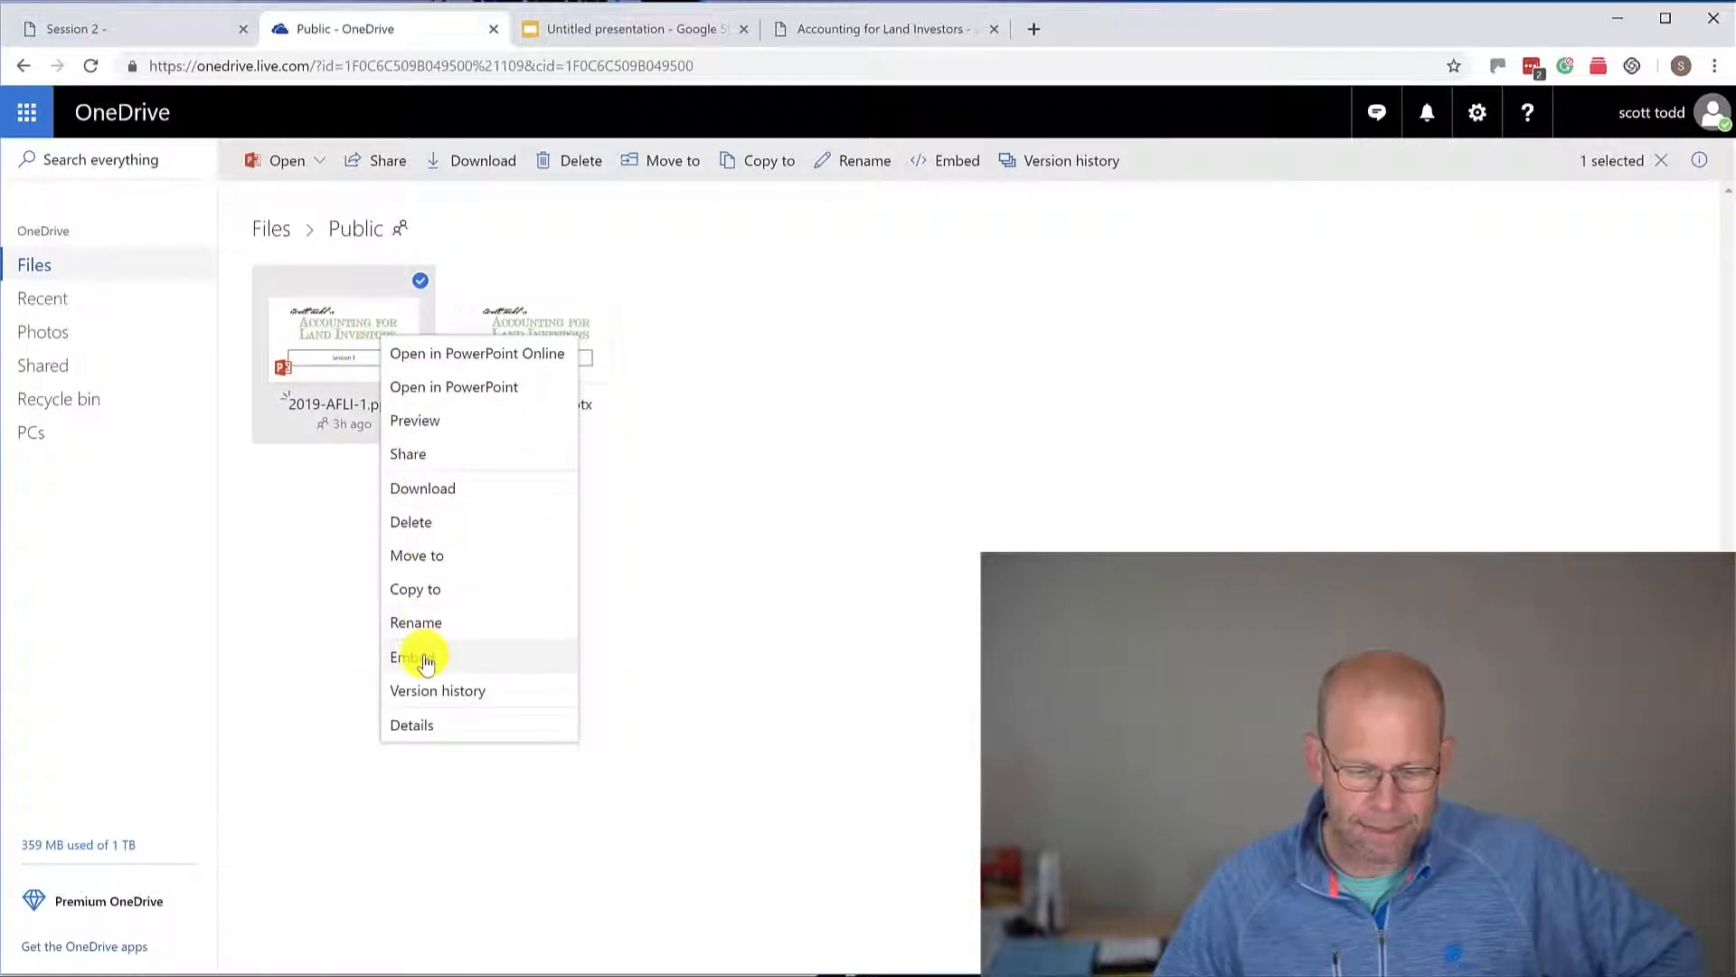
left_click(408, 657)
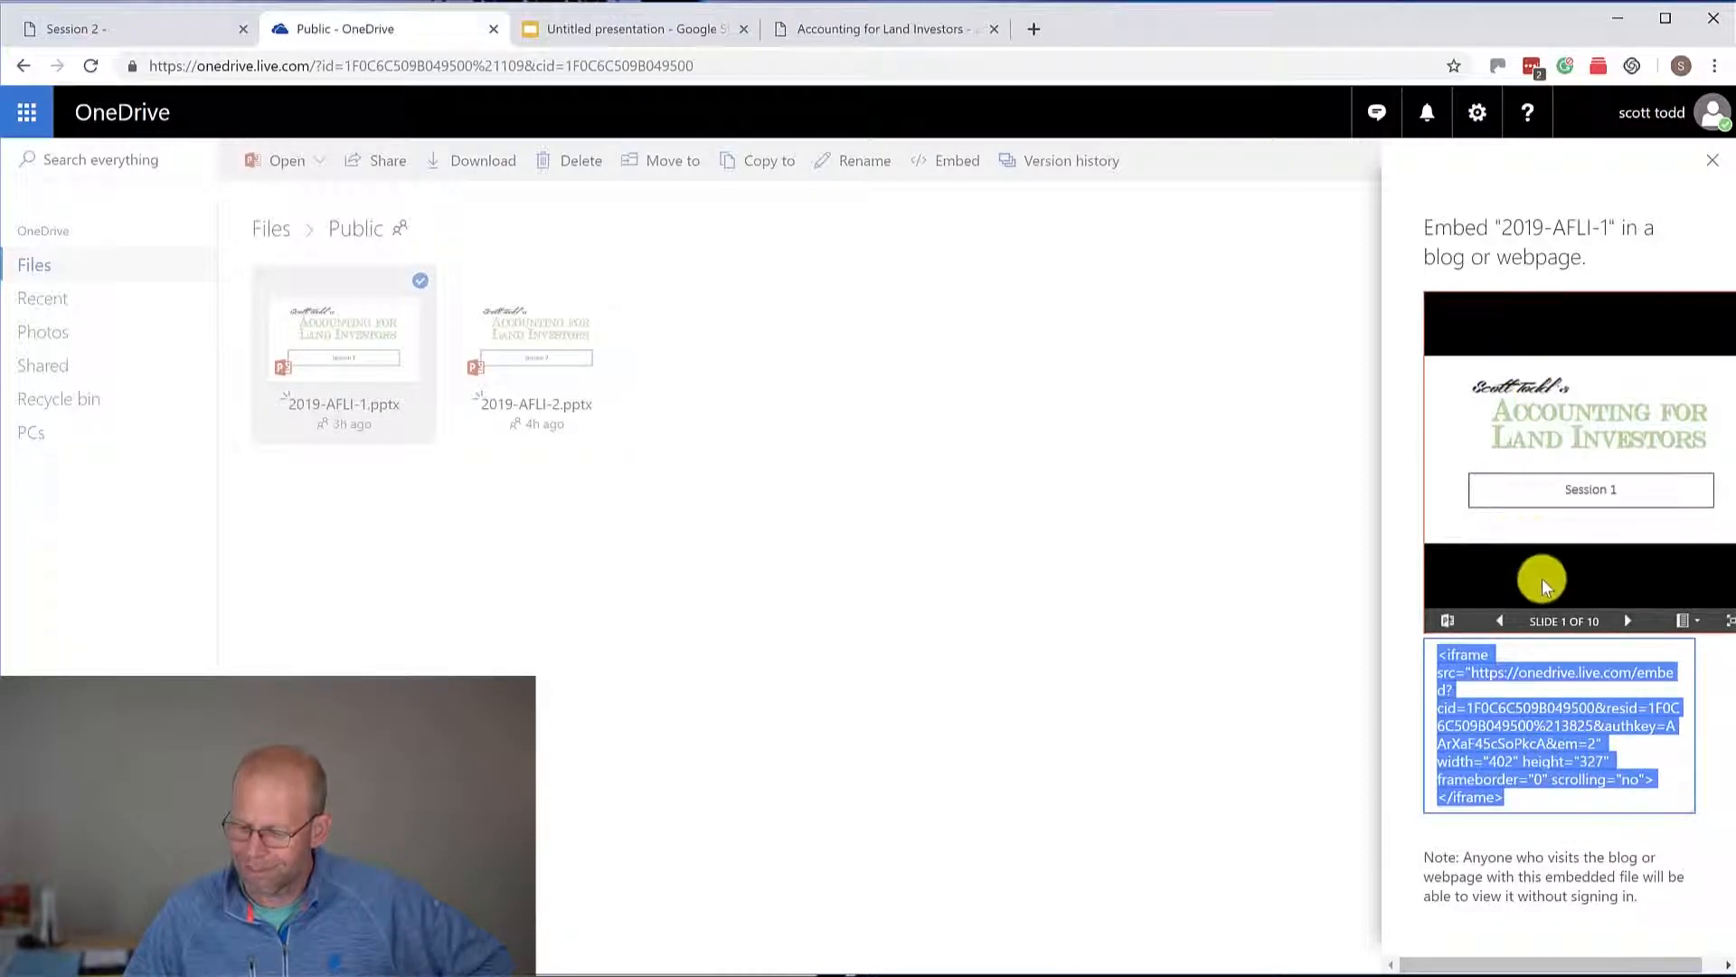
mouse_move(1525, 321)
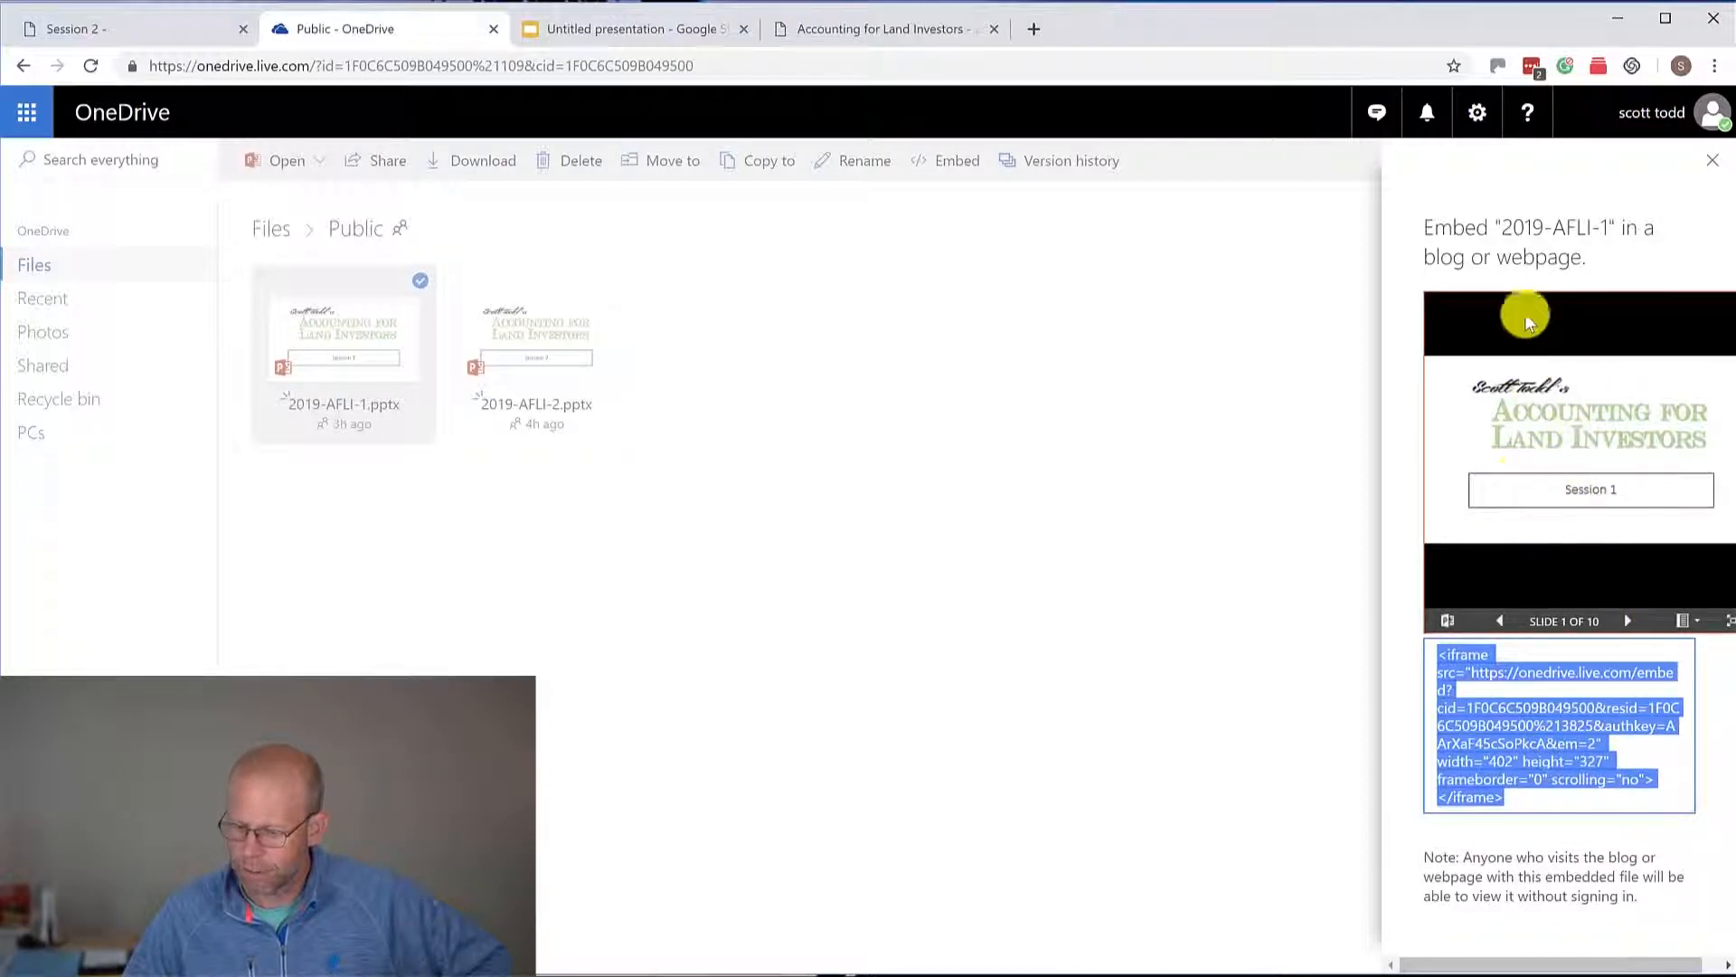
mouse_move(1479, 509)
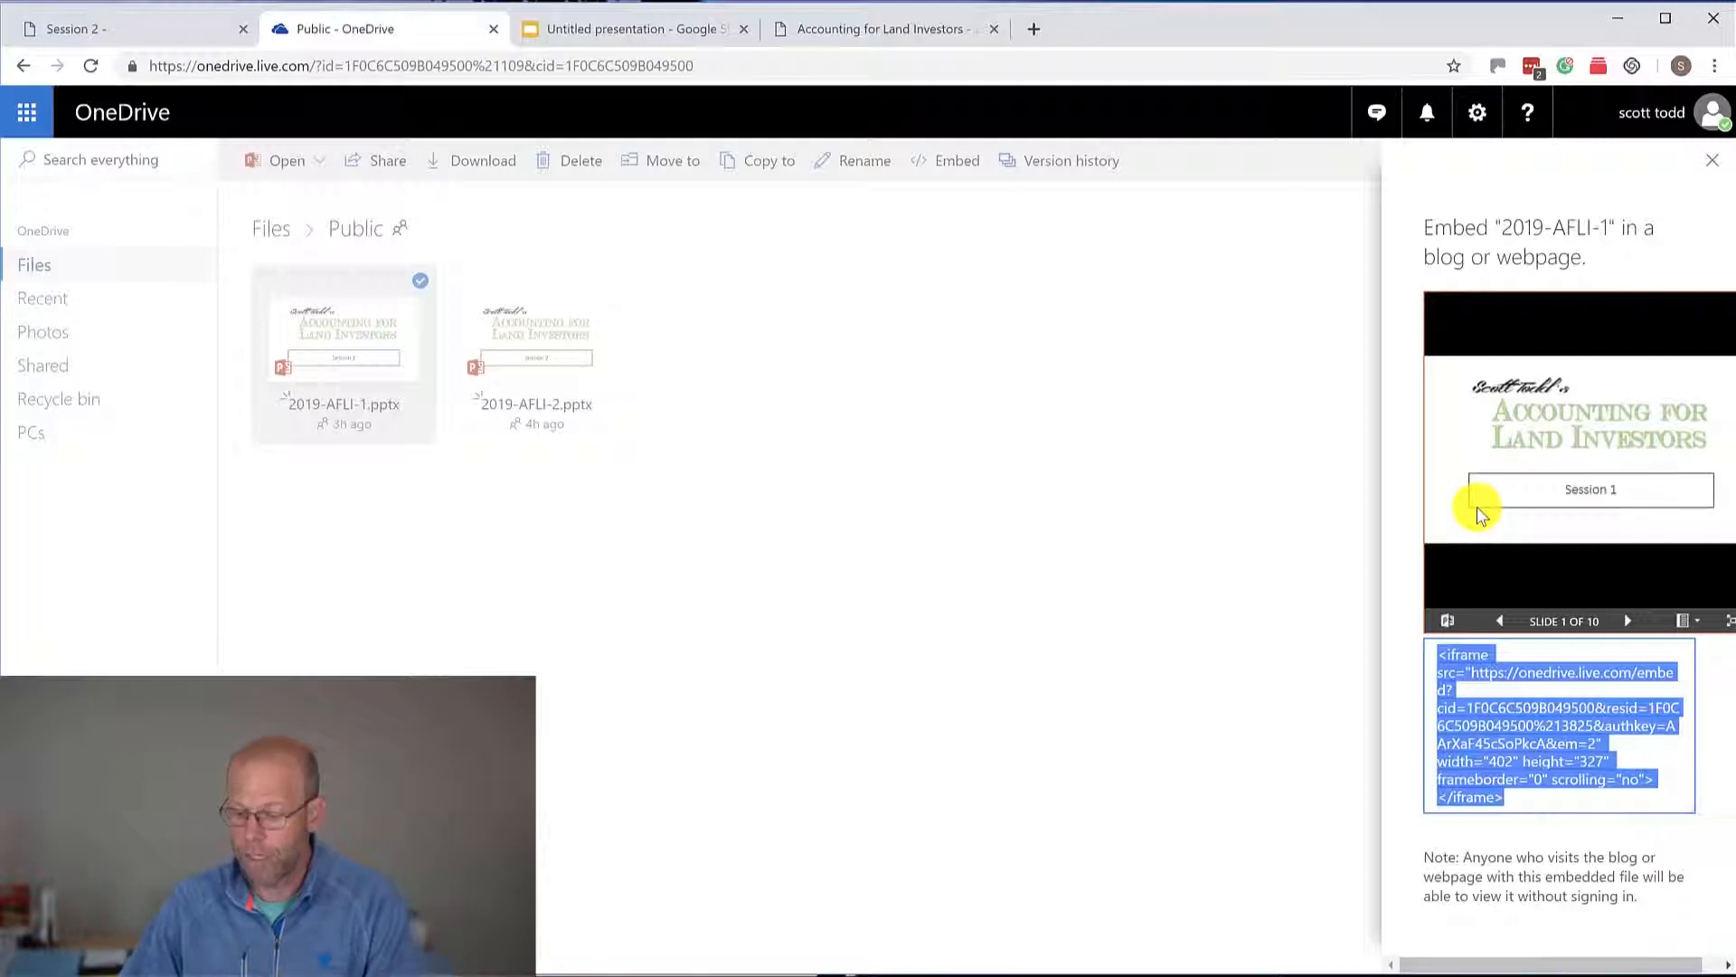
mouse_move(1266, 492)
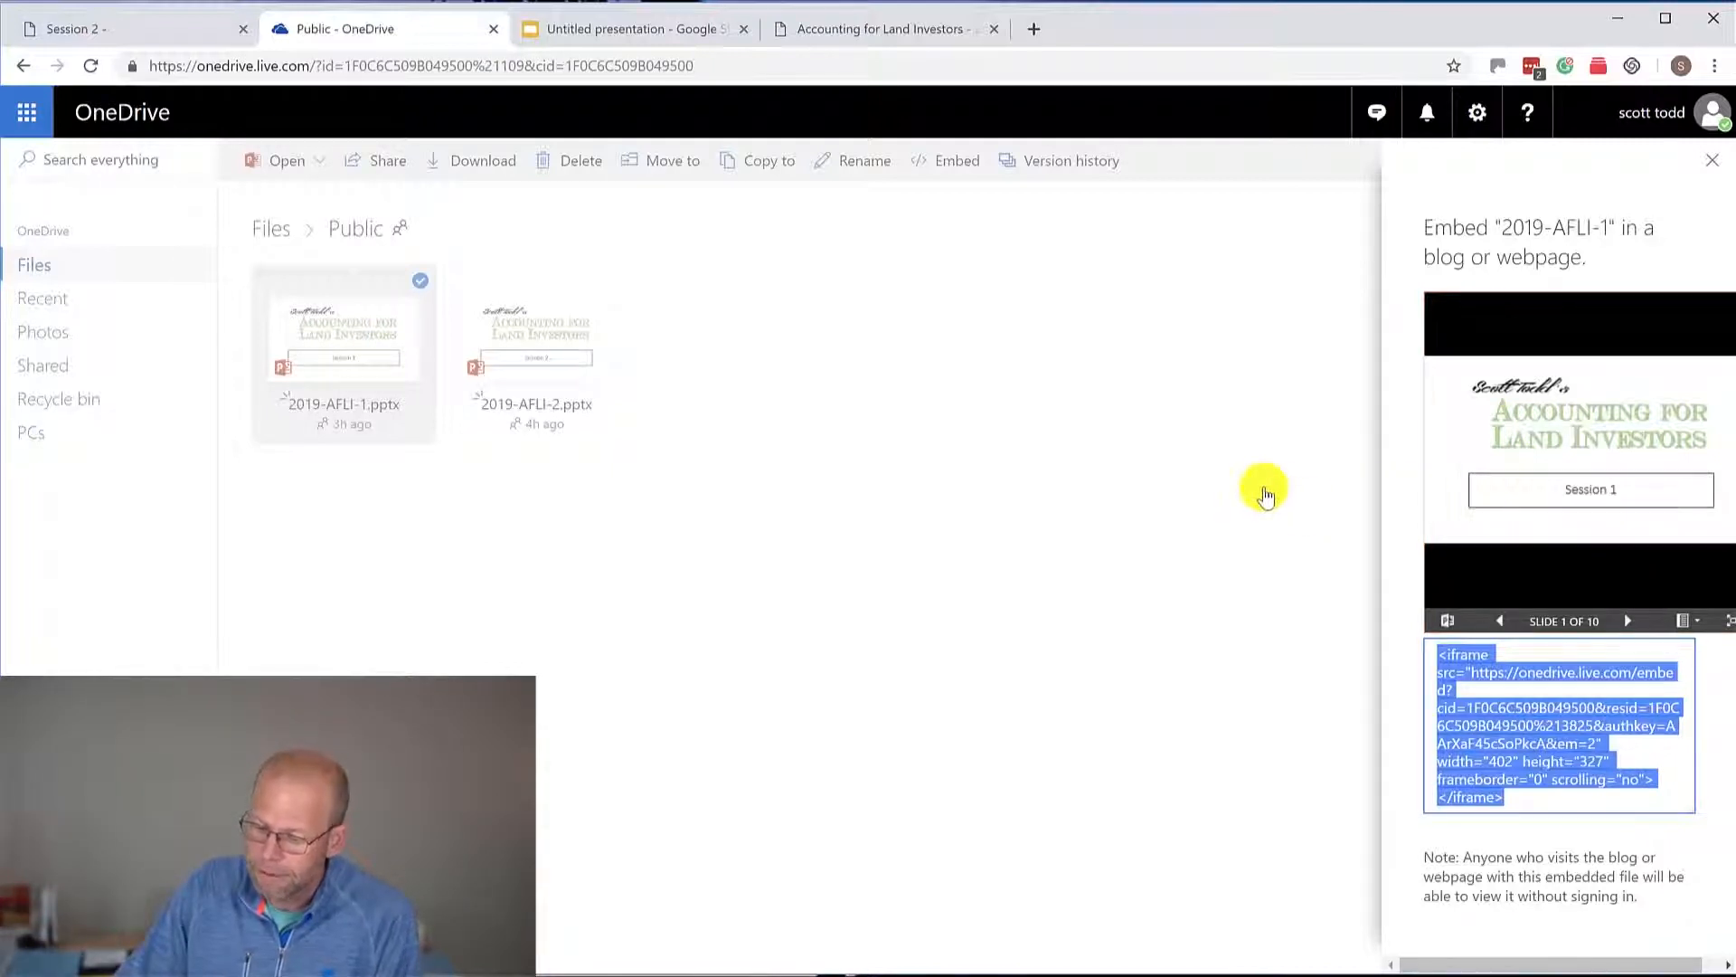
left_click(1710, 159)
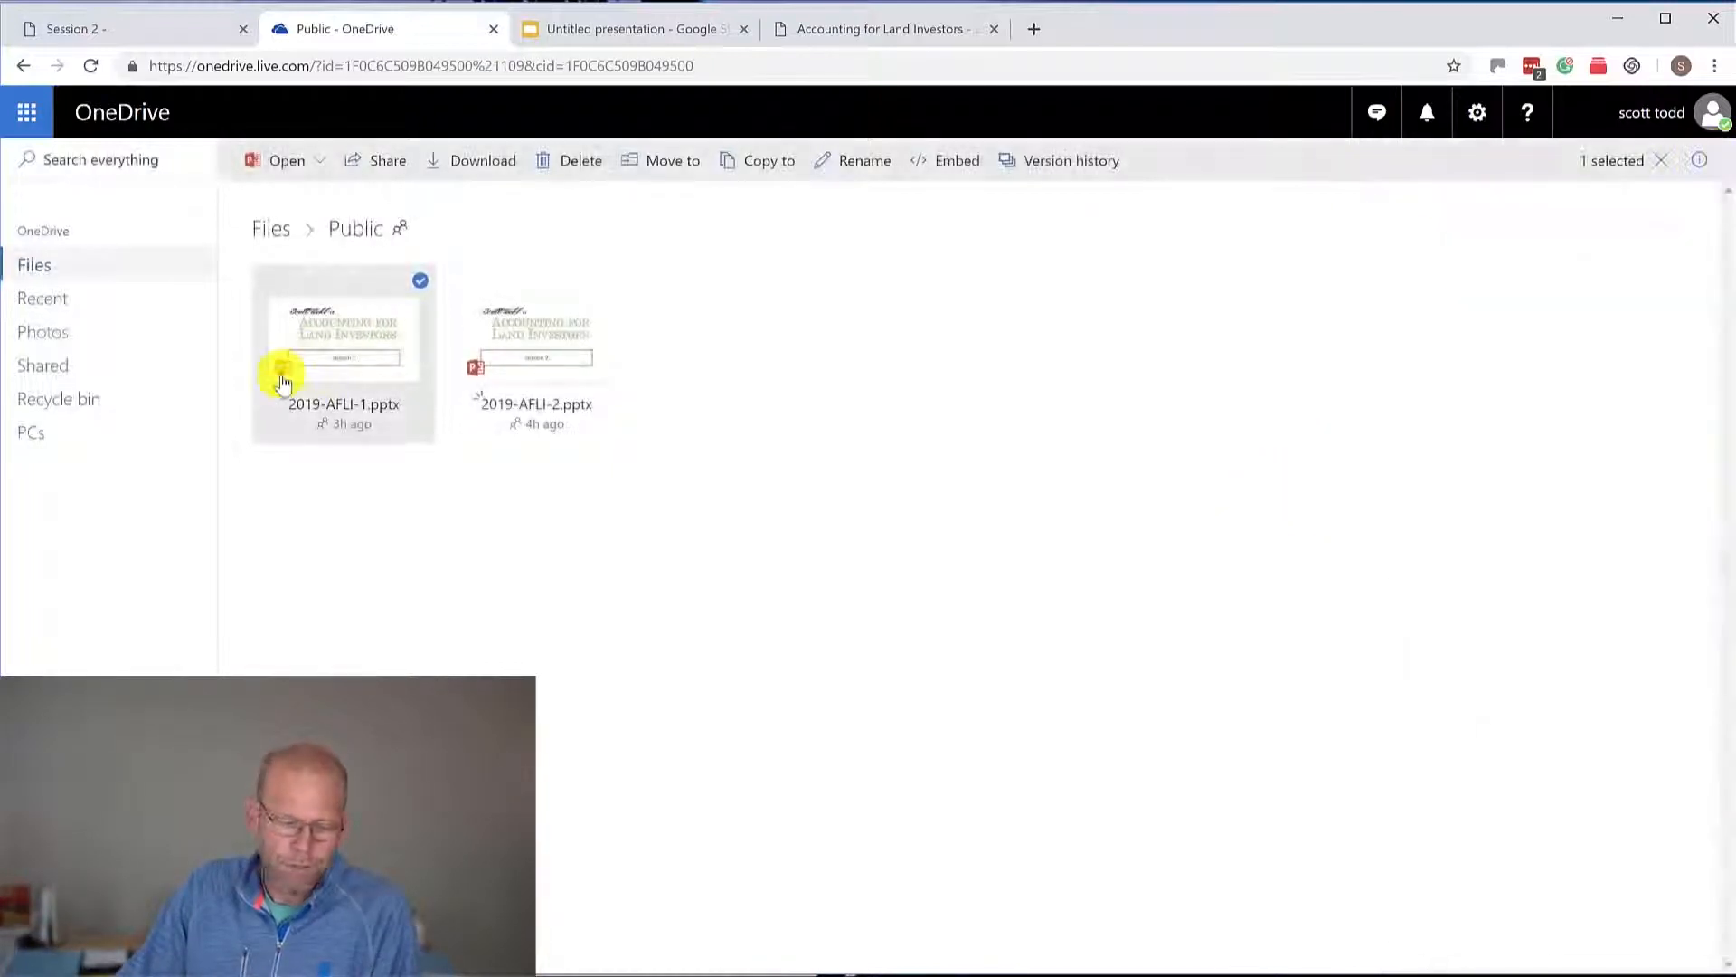
Step: Open 2019-AFLI-1.pptx from OneDrive's context menu in PowerPoint Online
right_click(344, 332)
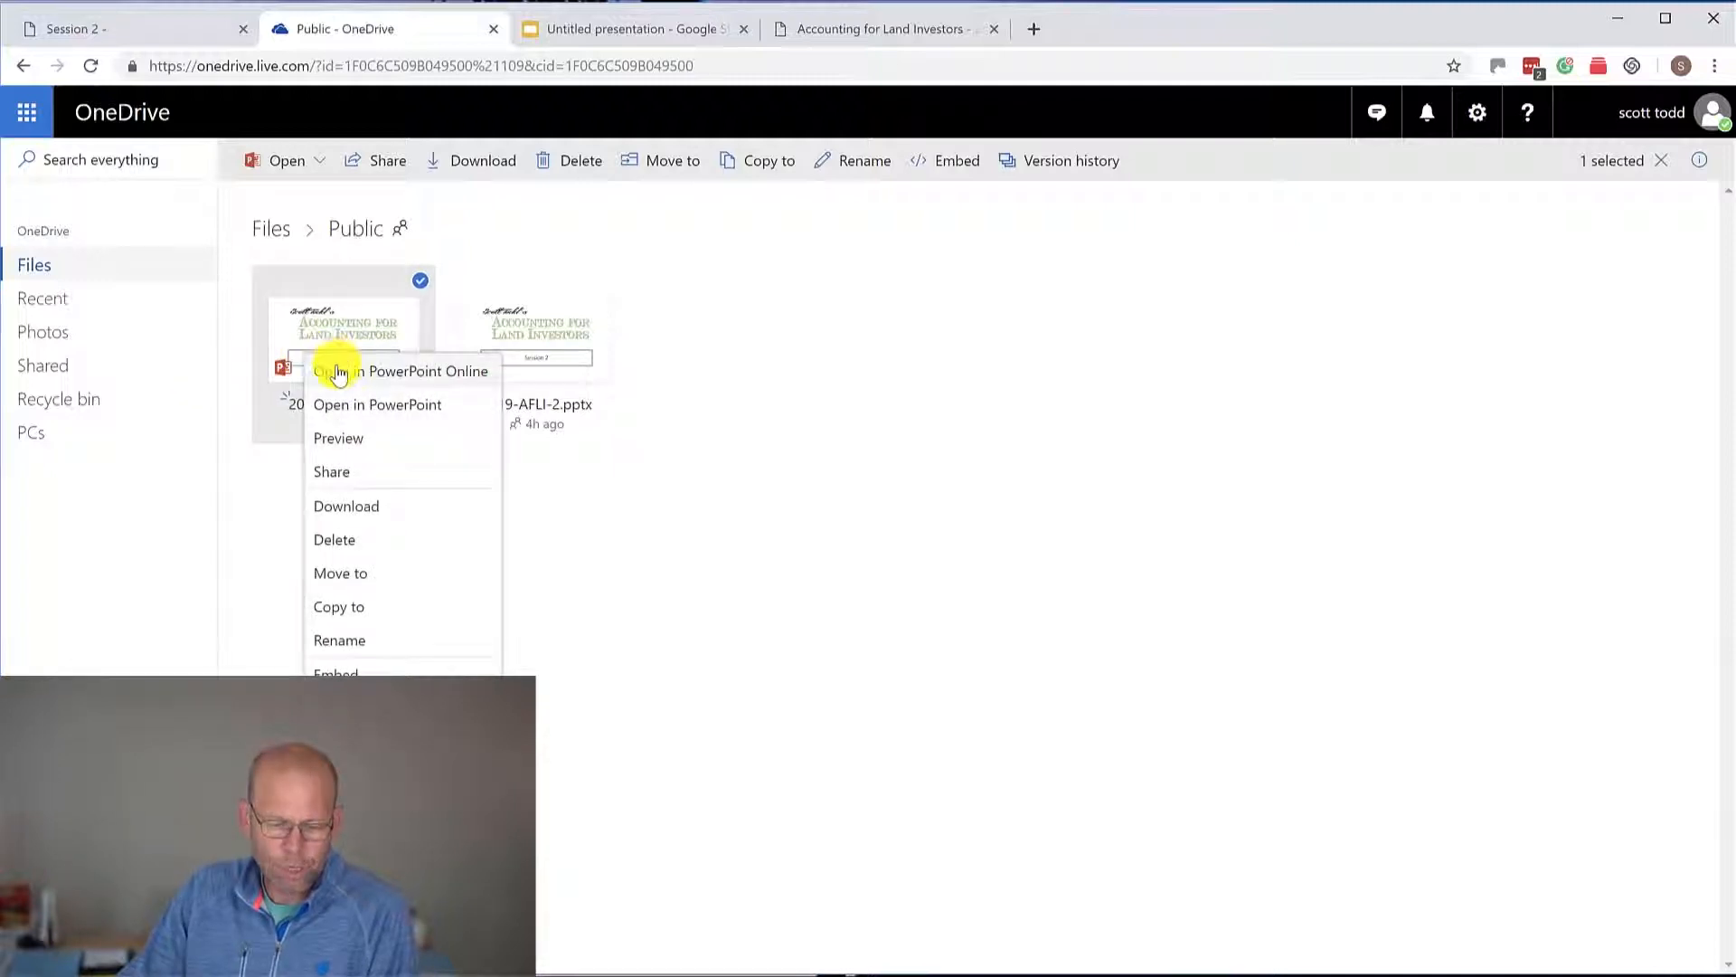
left_click(401, 371)
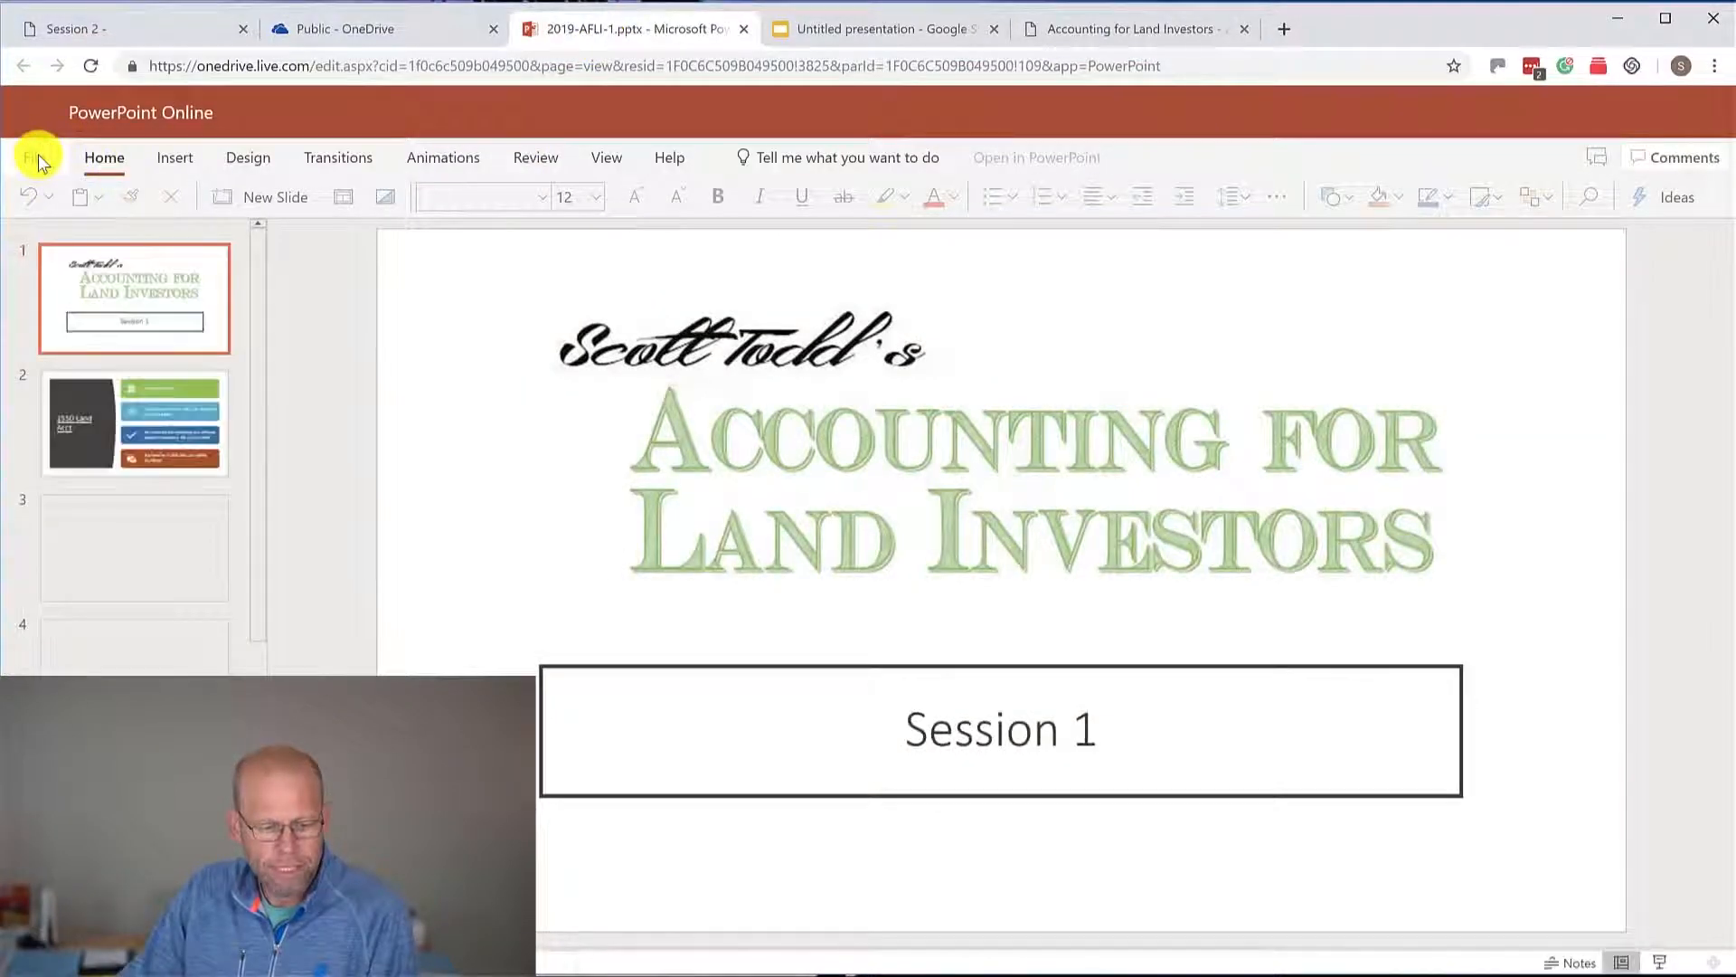
Step: Open the Embed dialog for 2019-AFLI-1 from PowerPoint Online's File > Share menu
left_click(33, 157)
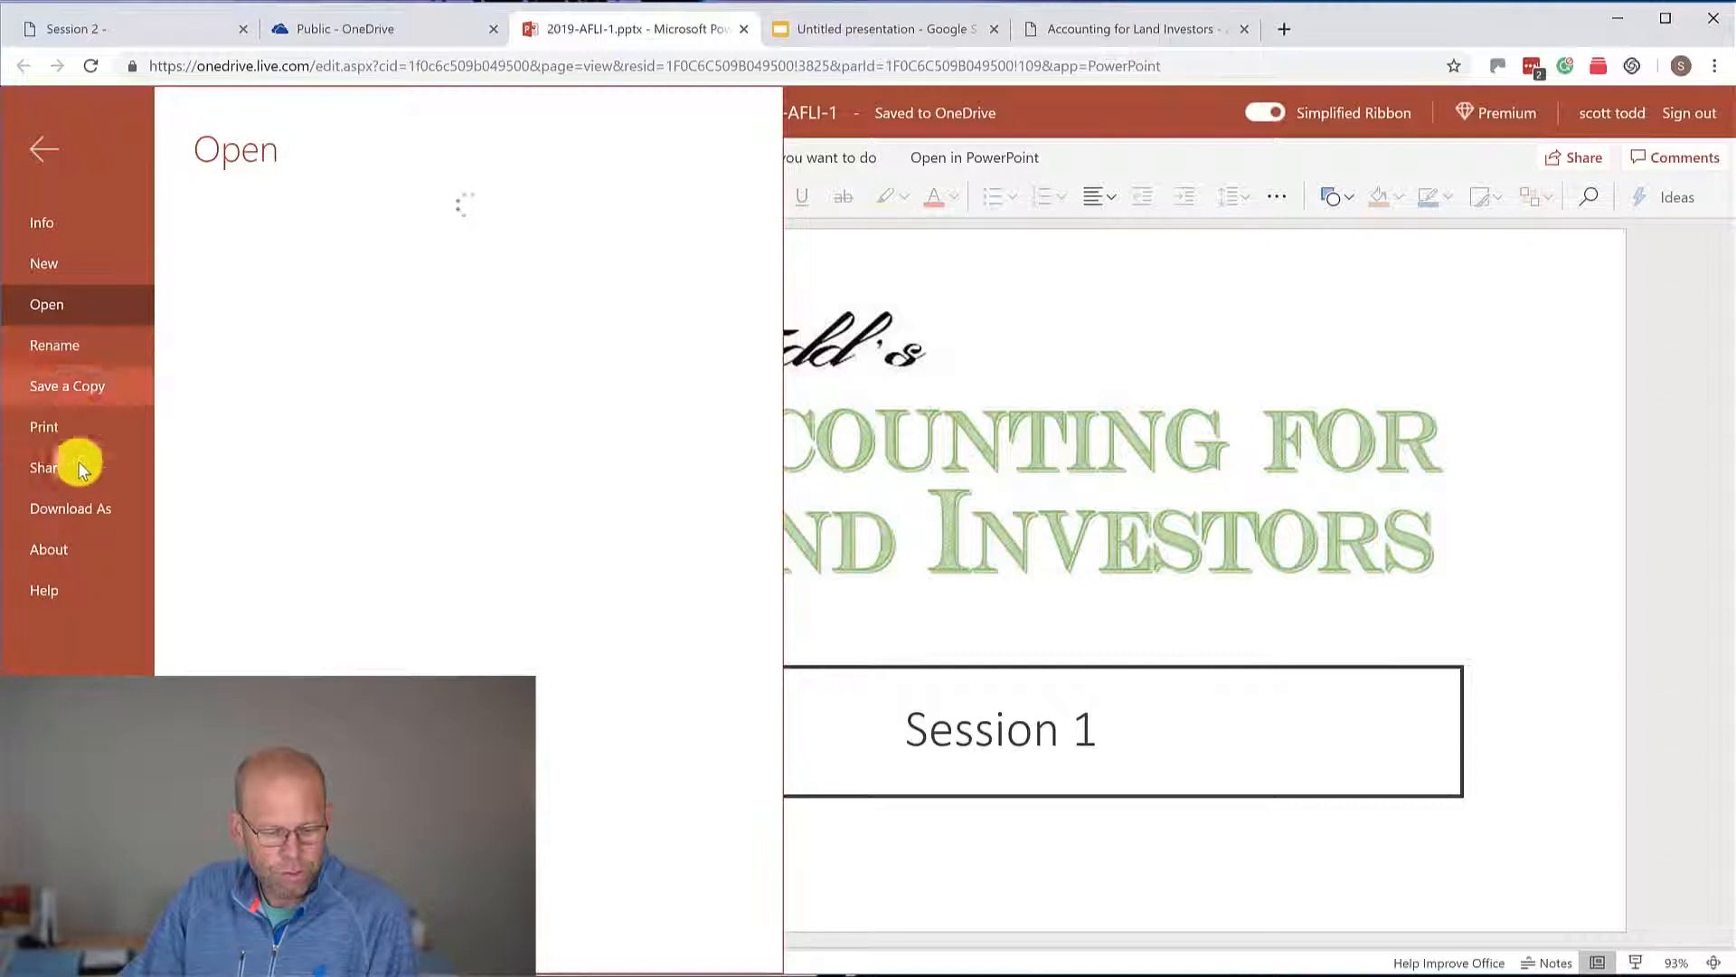
left_click(45, 466)
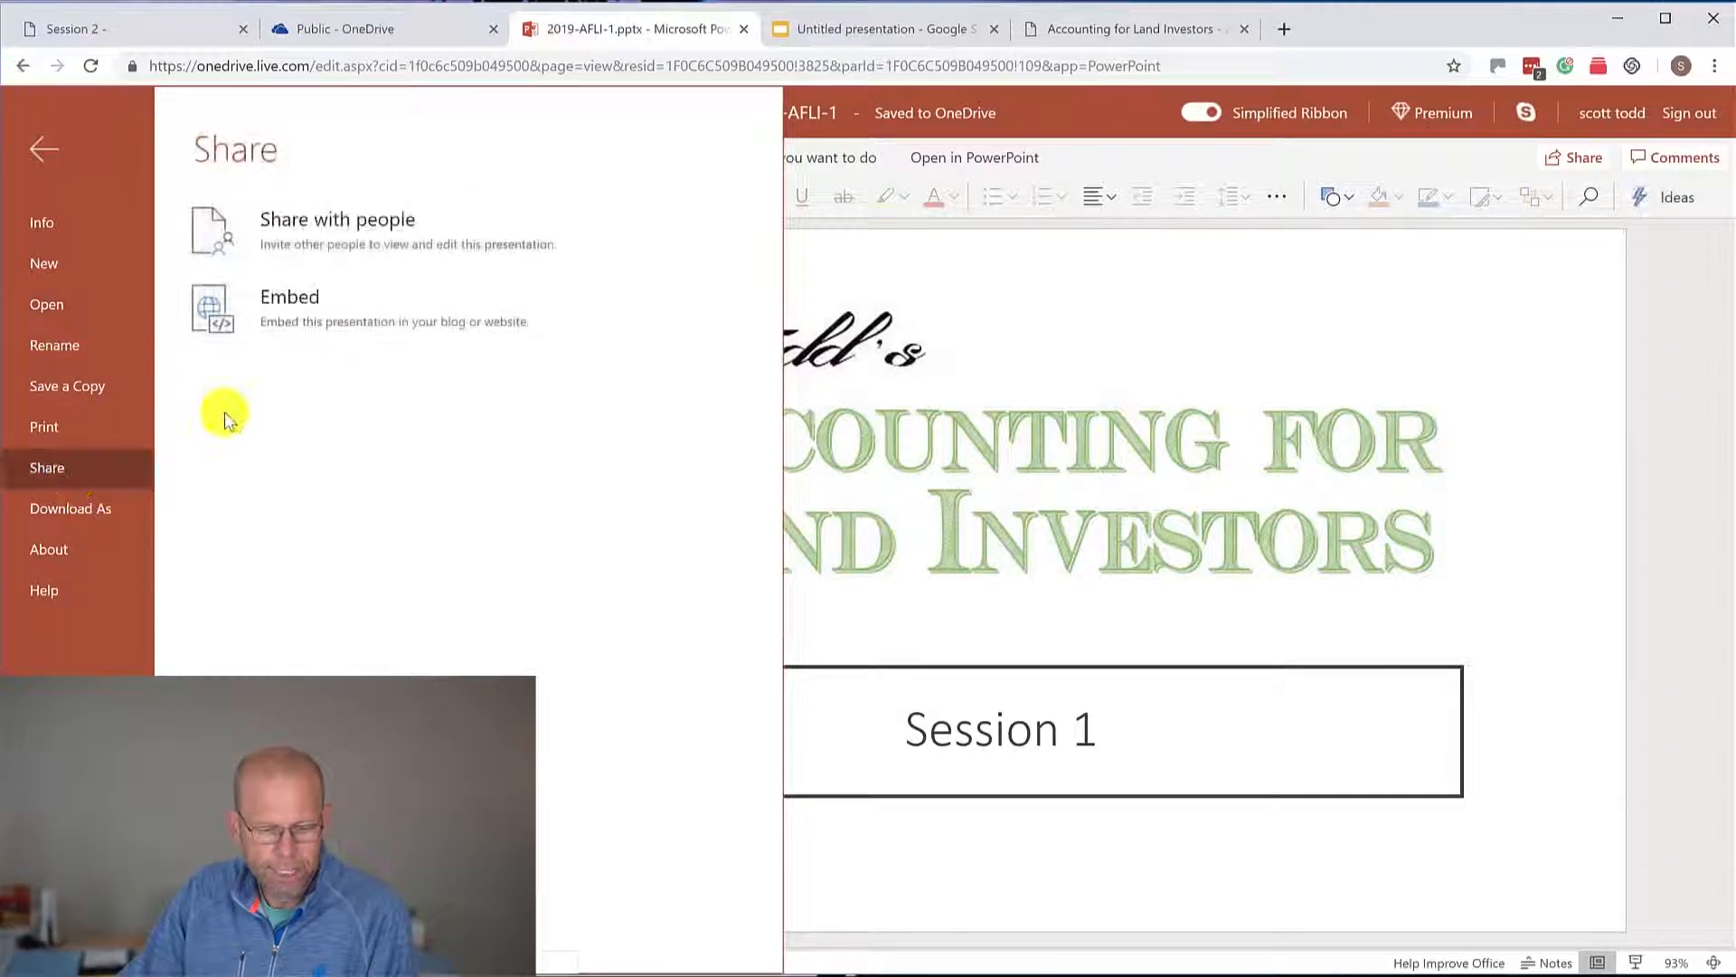
left_click(289, 296)
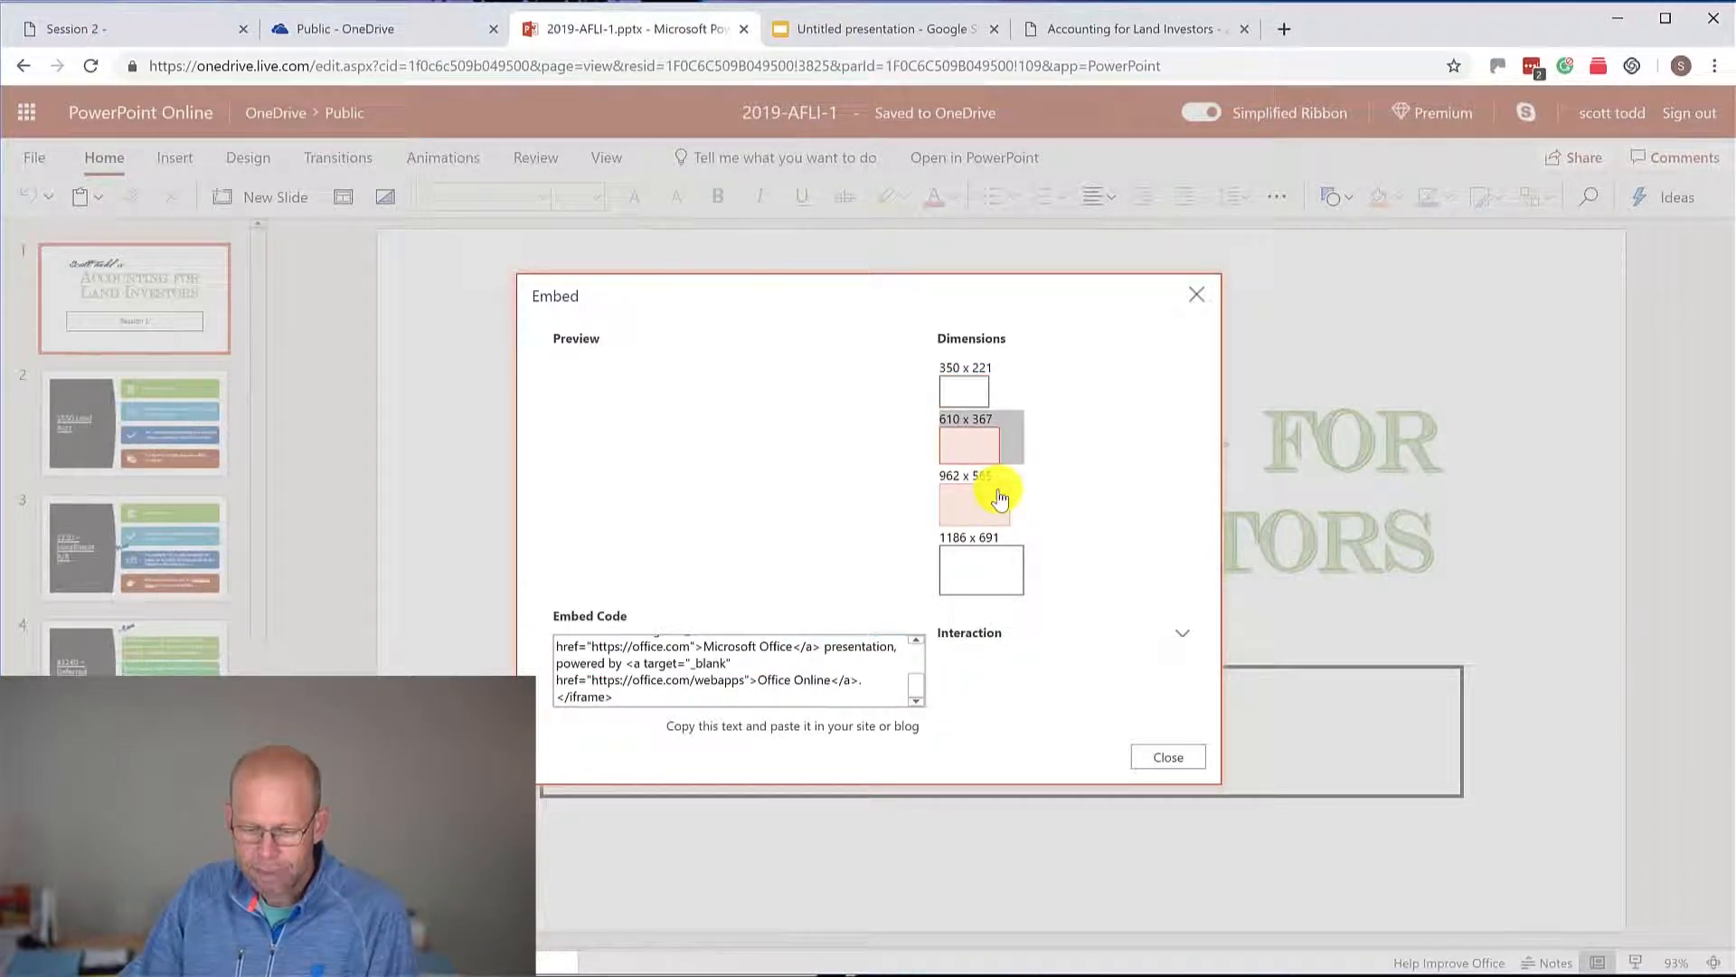
Step: Choose the 962 x 565 embed size, select the generated code, and close the dialog
left_click(972, 503)
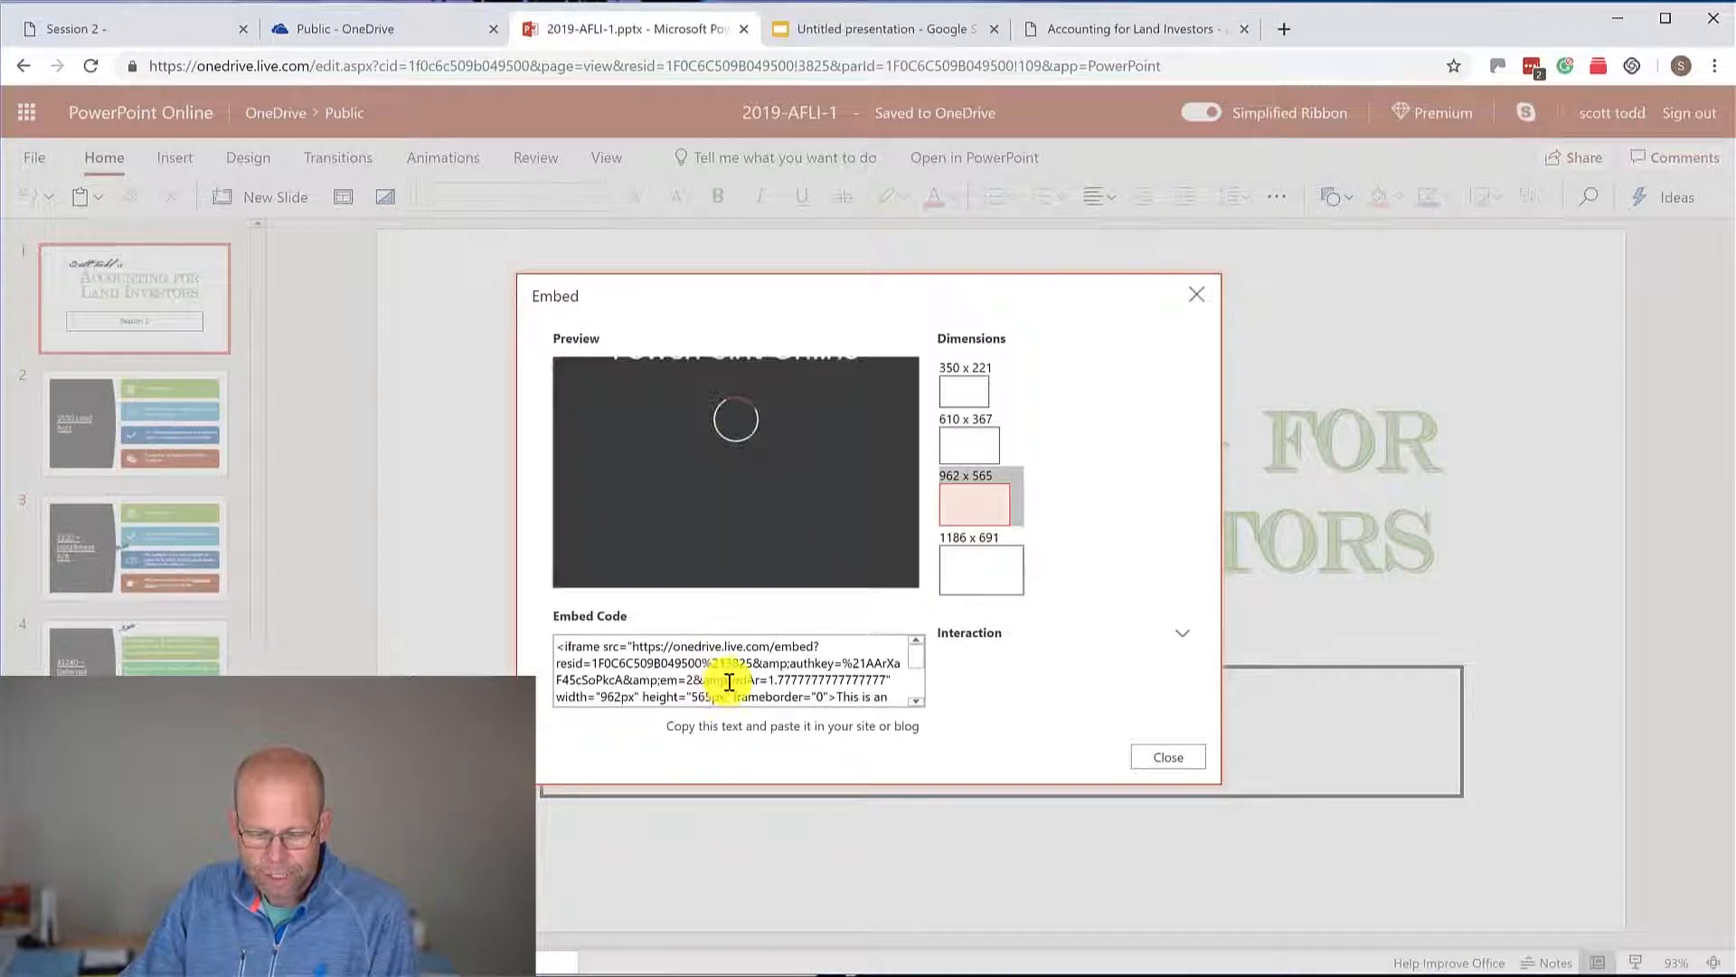
triple_click(731, 670)
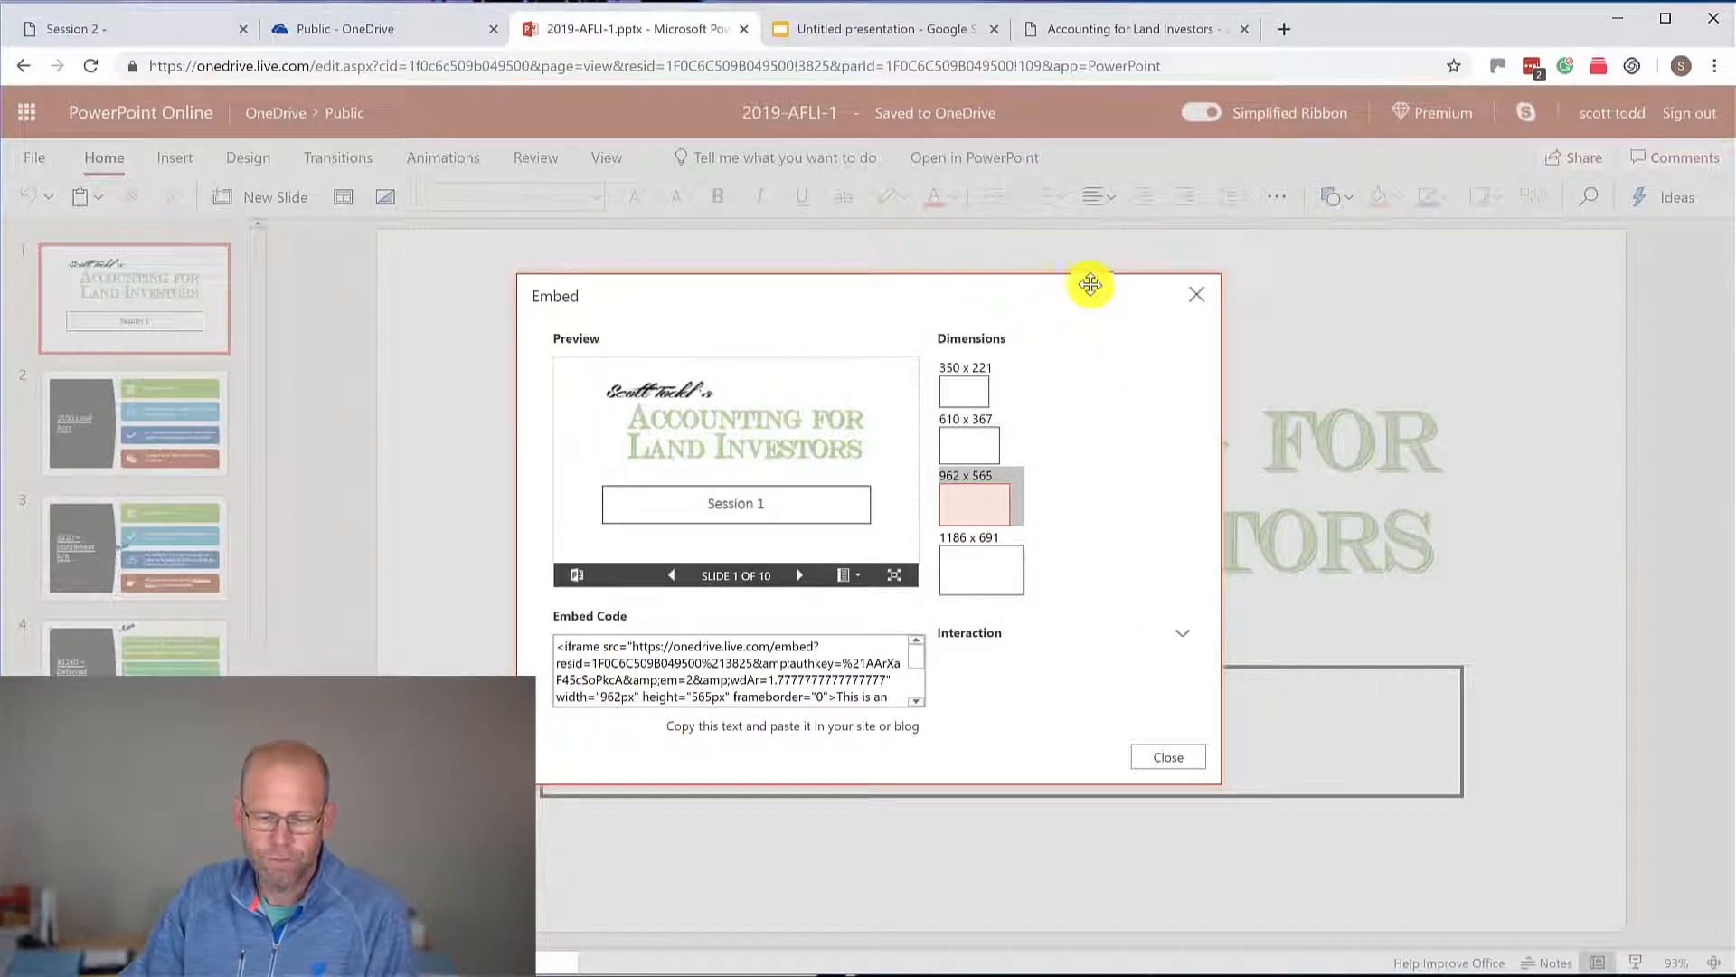
left_click(1168, 756)
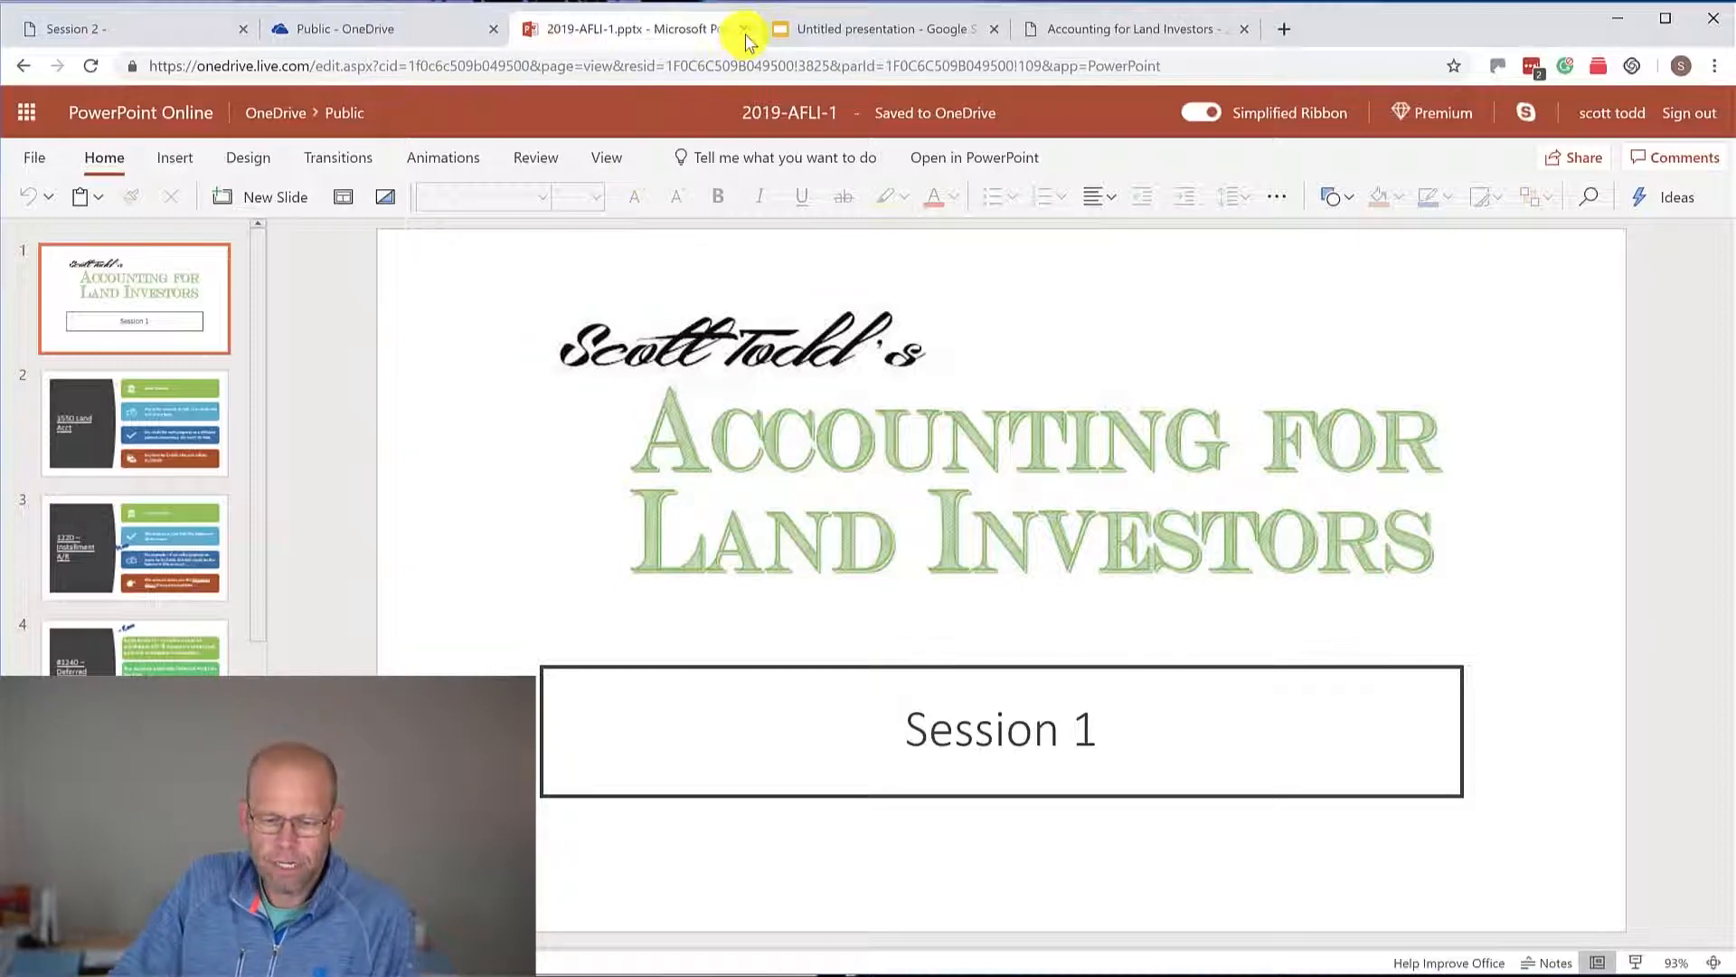
mouse_move(626, 29)
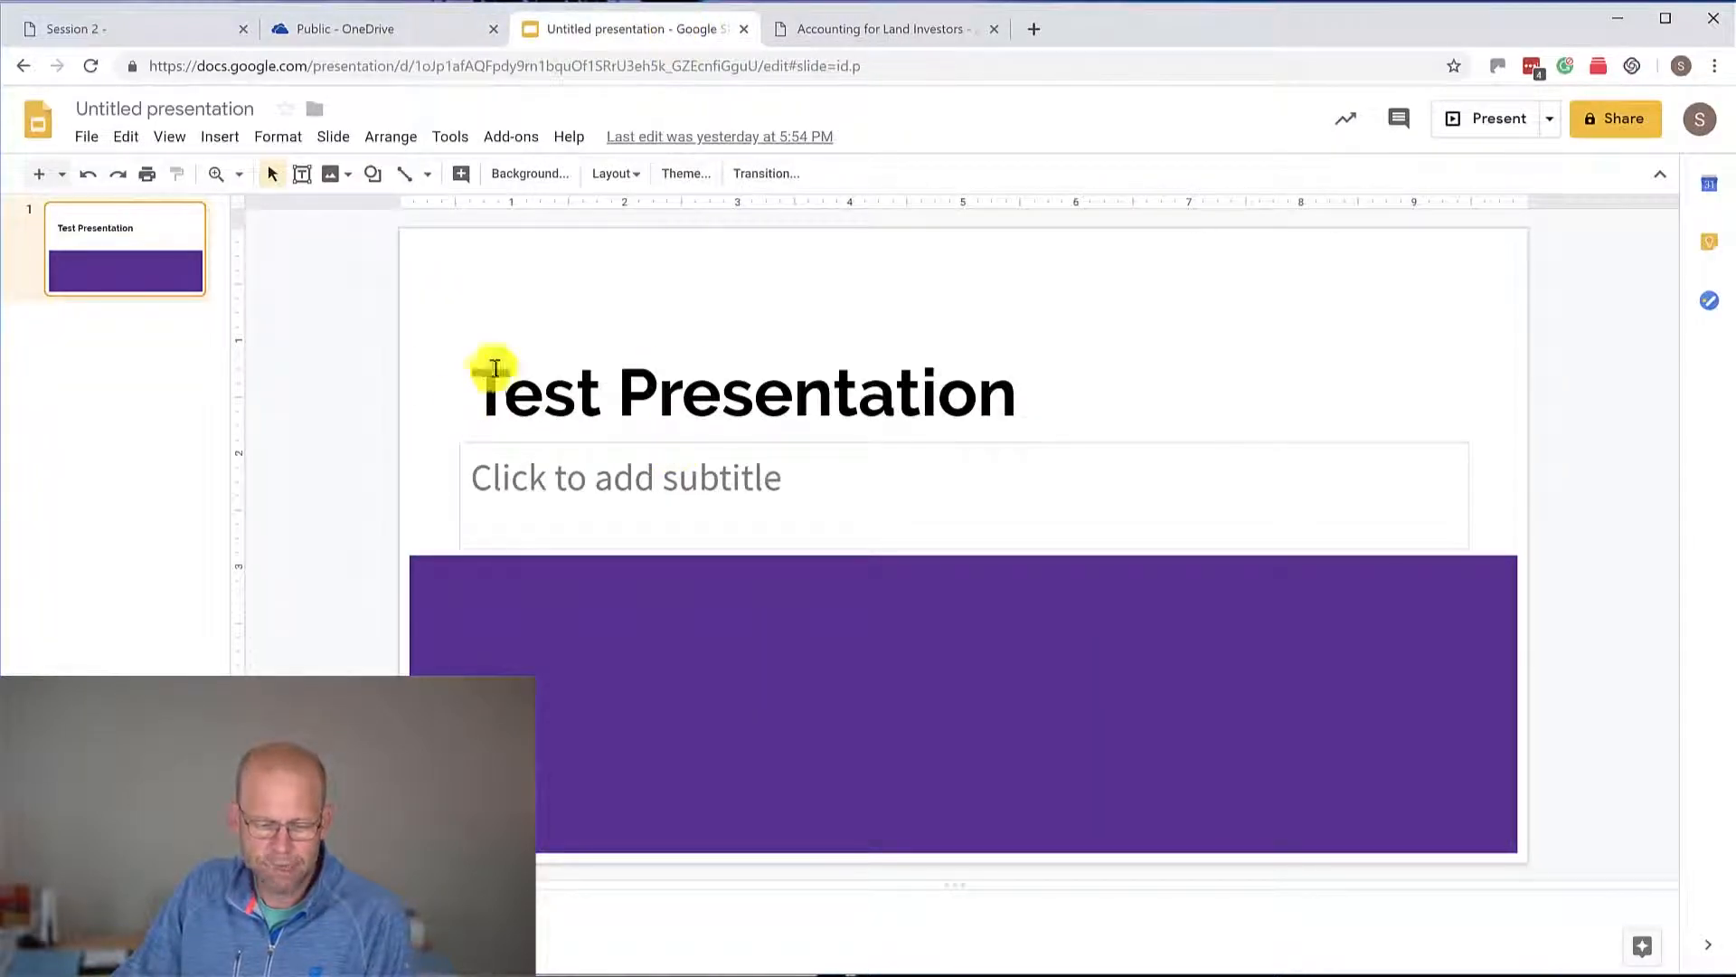
mouse_move(842, 470)
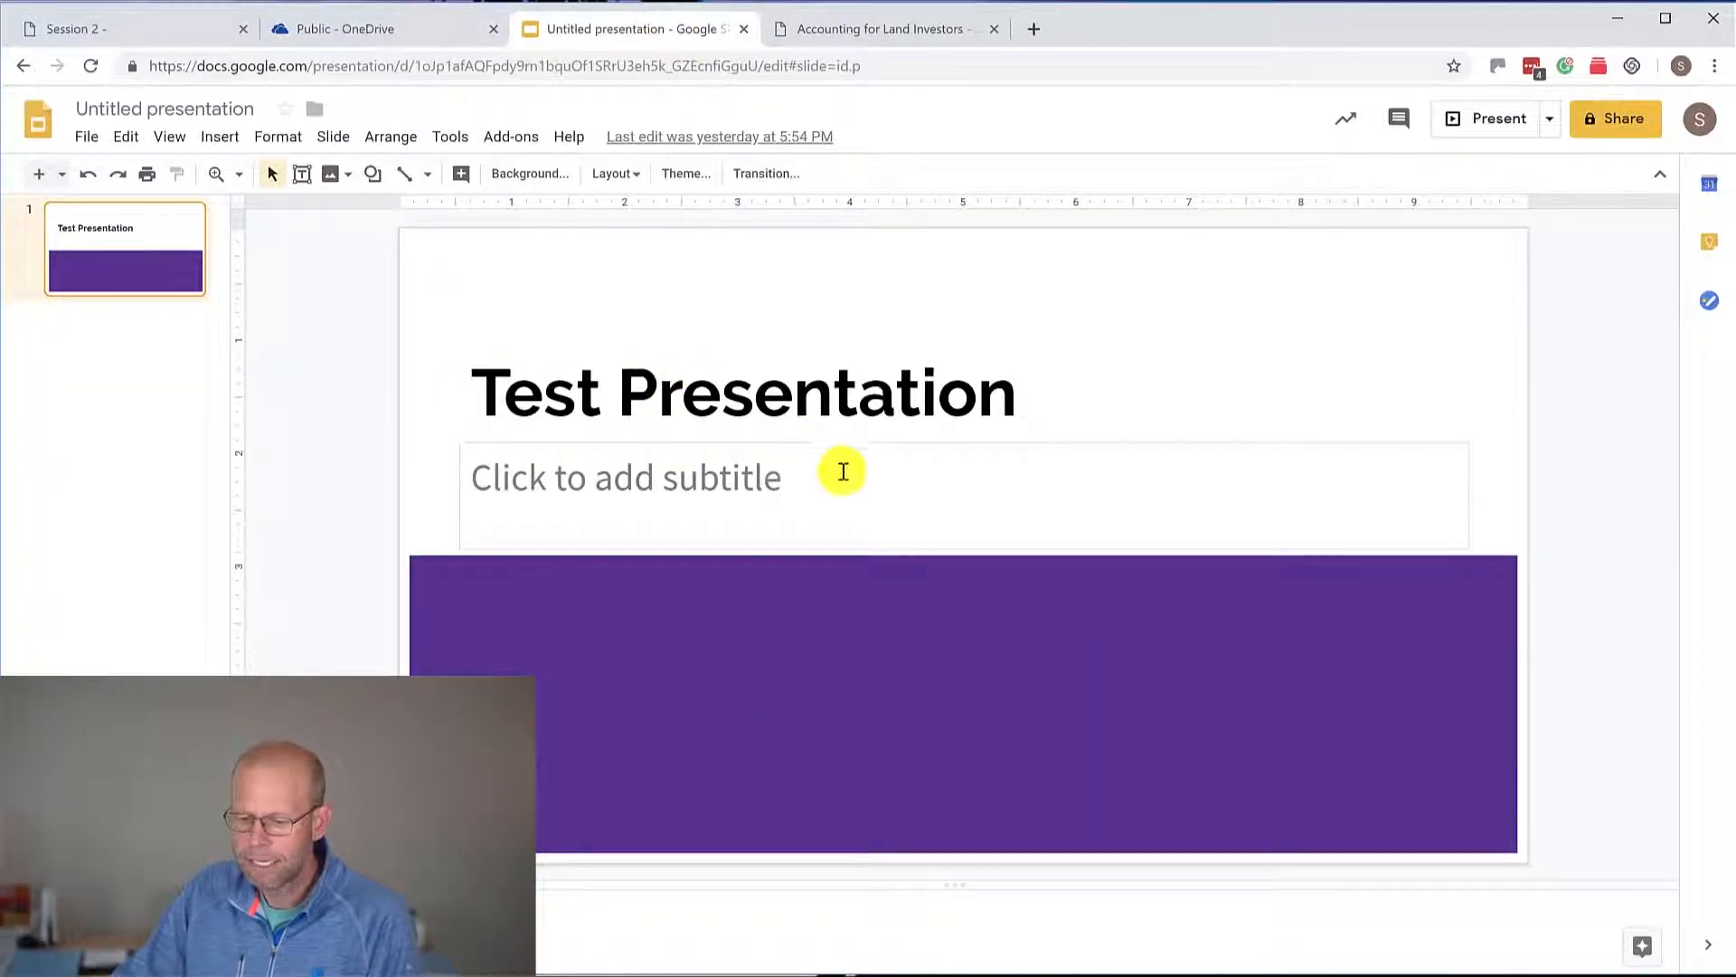
Step: Browse the Present, File and Edit menus, then open File > Publish to the web
left_click(1549, 118)
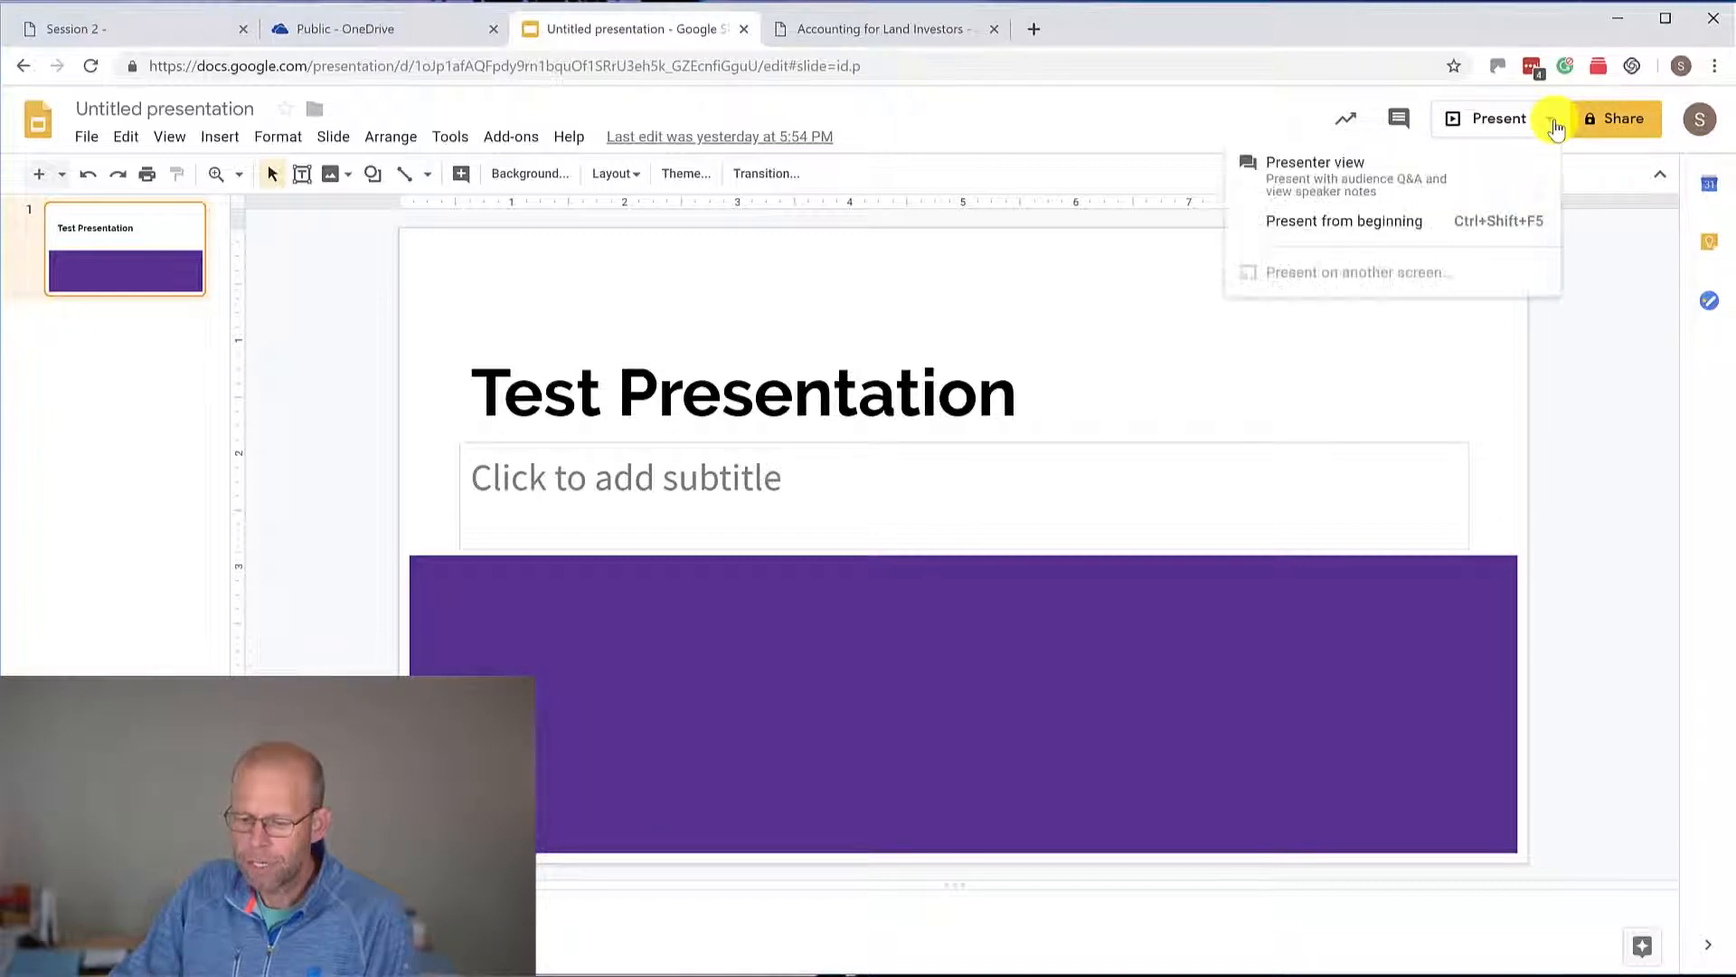
left_click(85, 137)
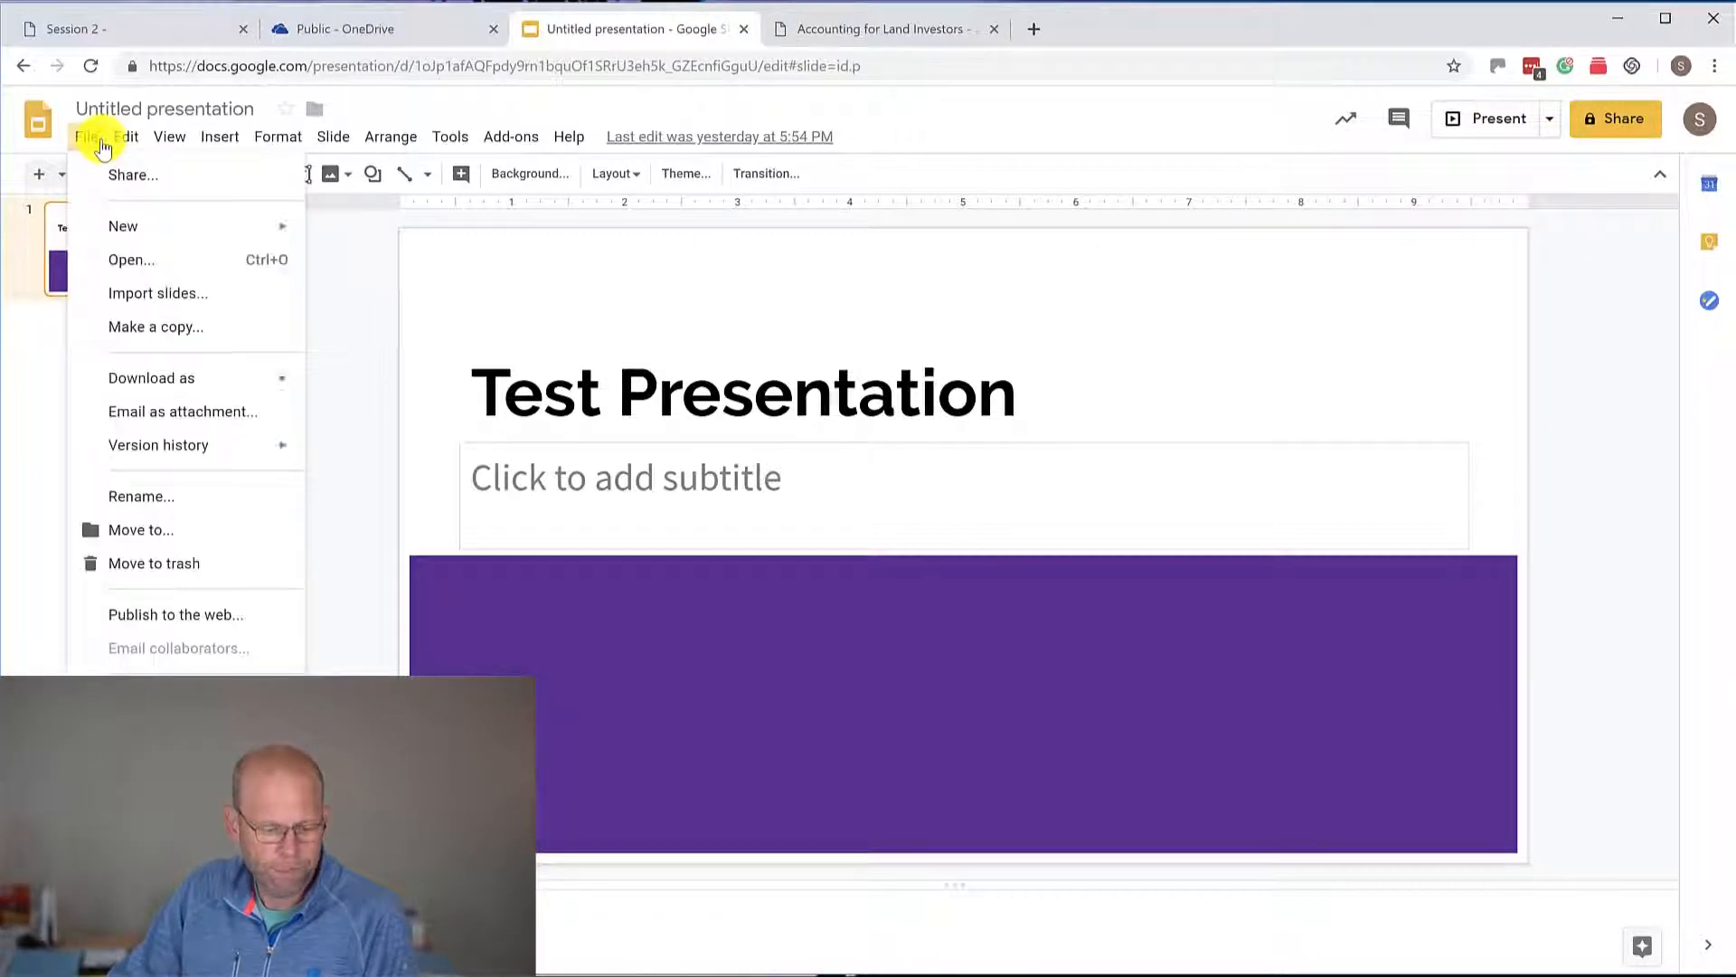
left_click(125, 136)
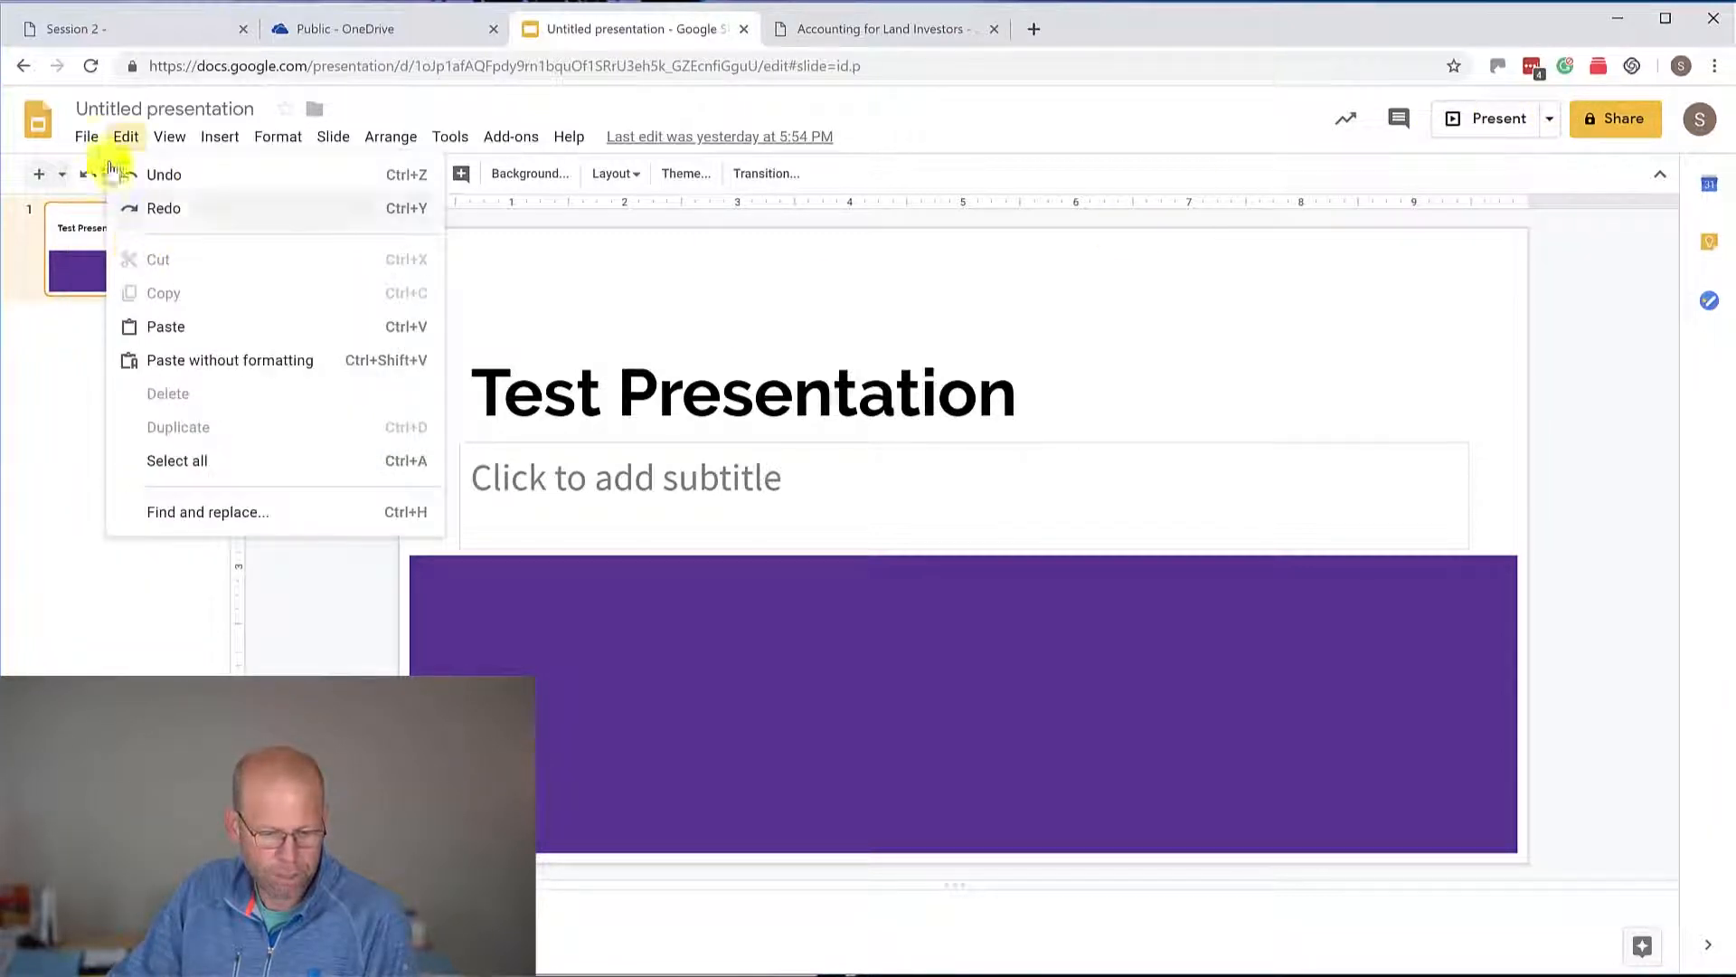
left_click(85, 136)
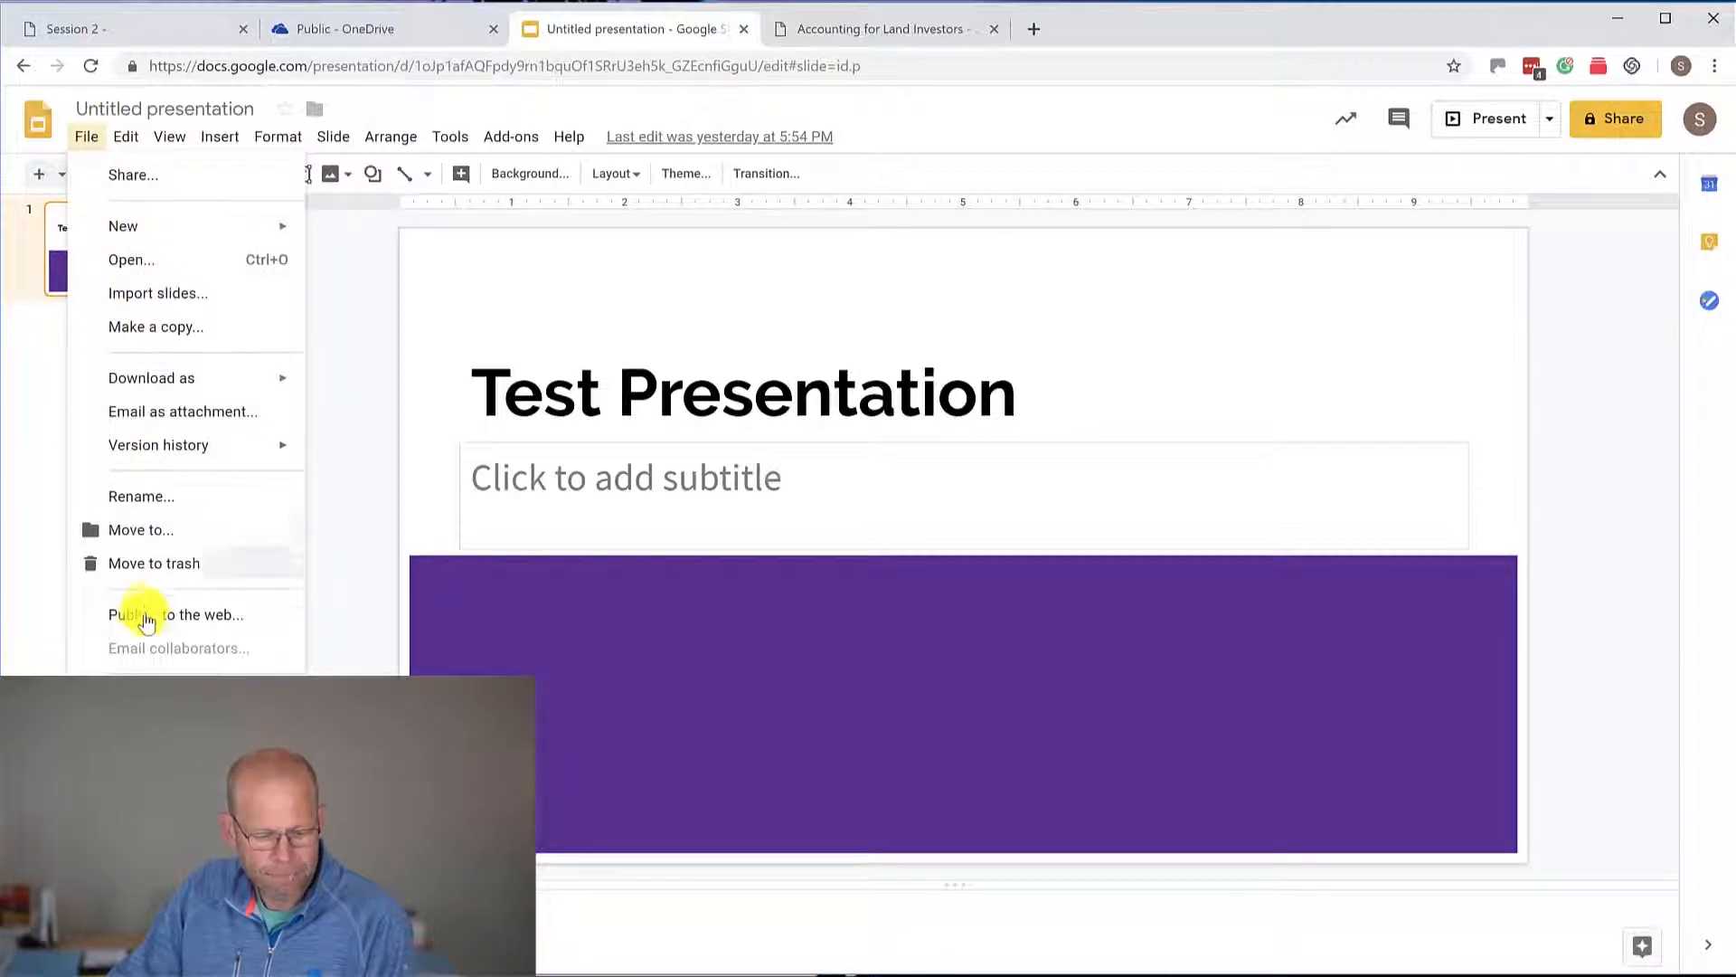
left_click(175, 615)
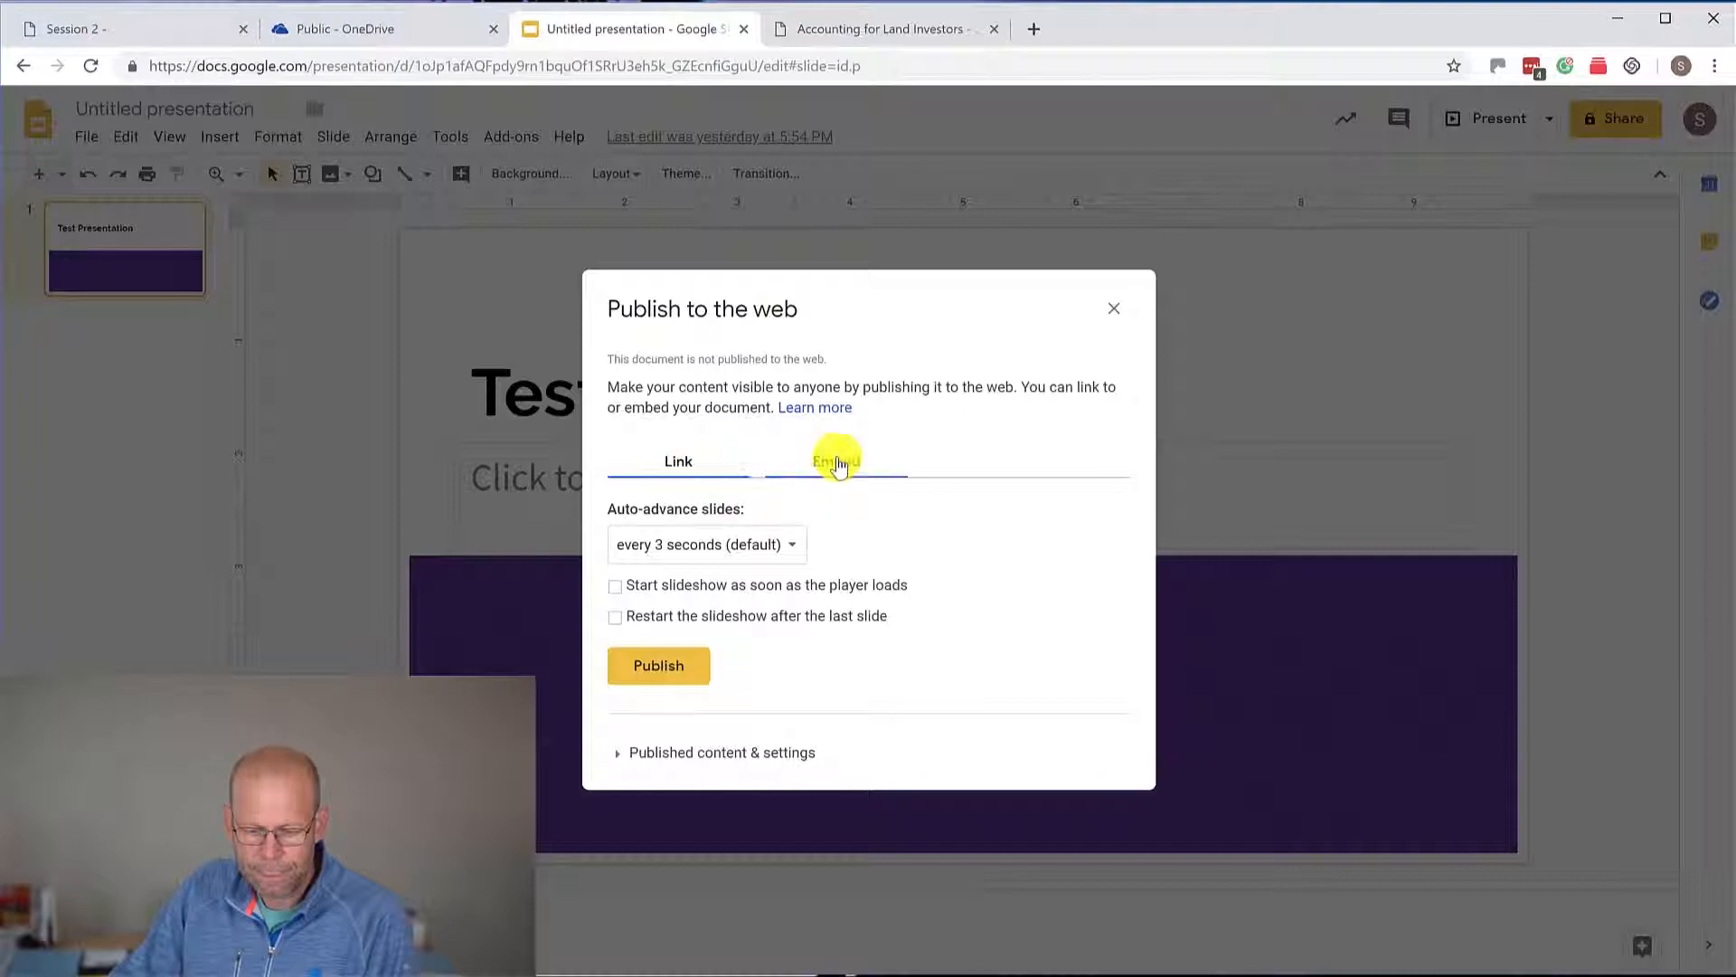
Step: Publish the Test Presentation via the Embed tab, select its iframe code, and close the dialog
left_click(835, 461)
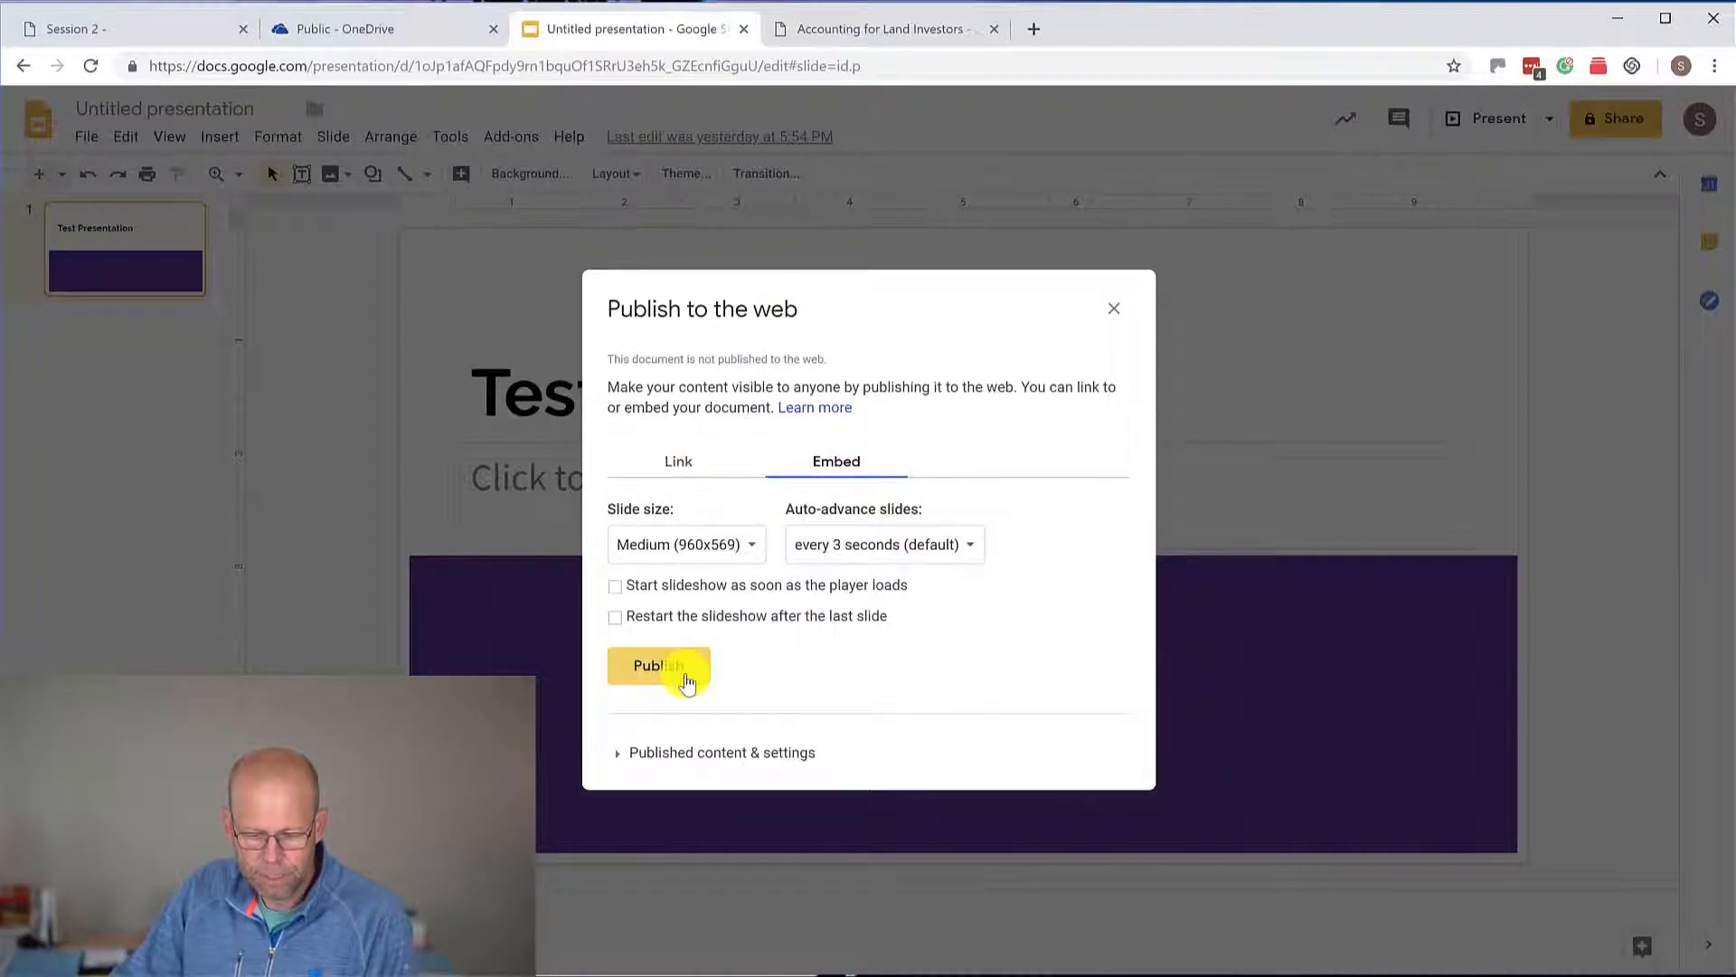
left_click(658, 666)
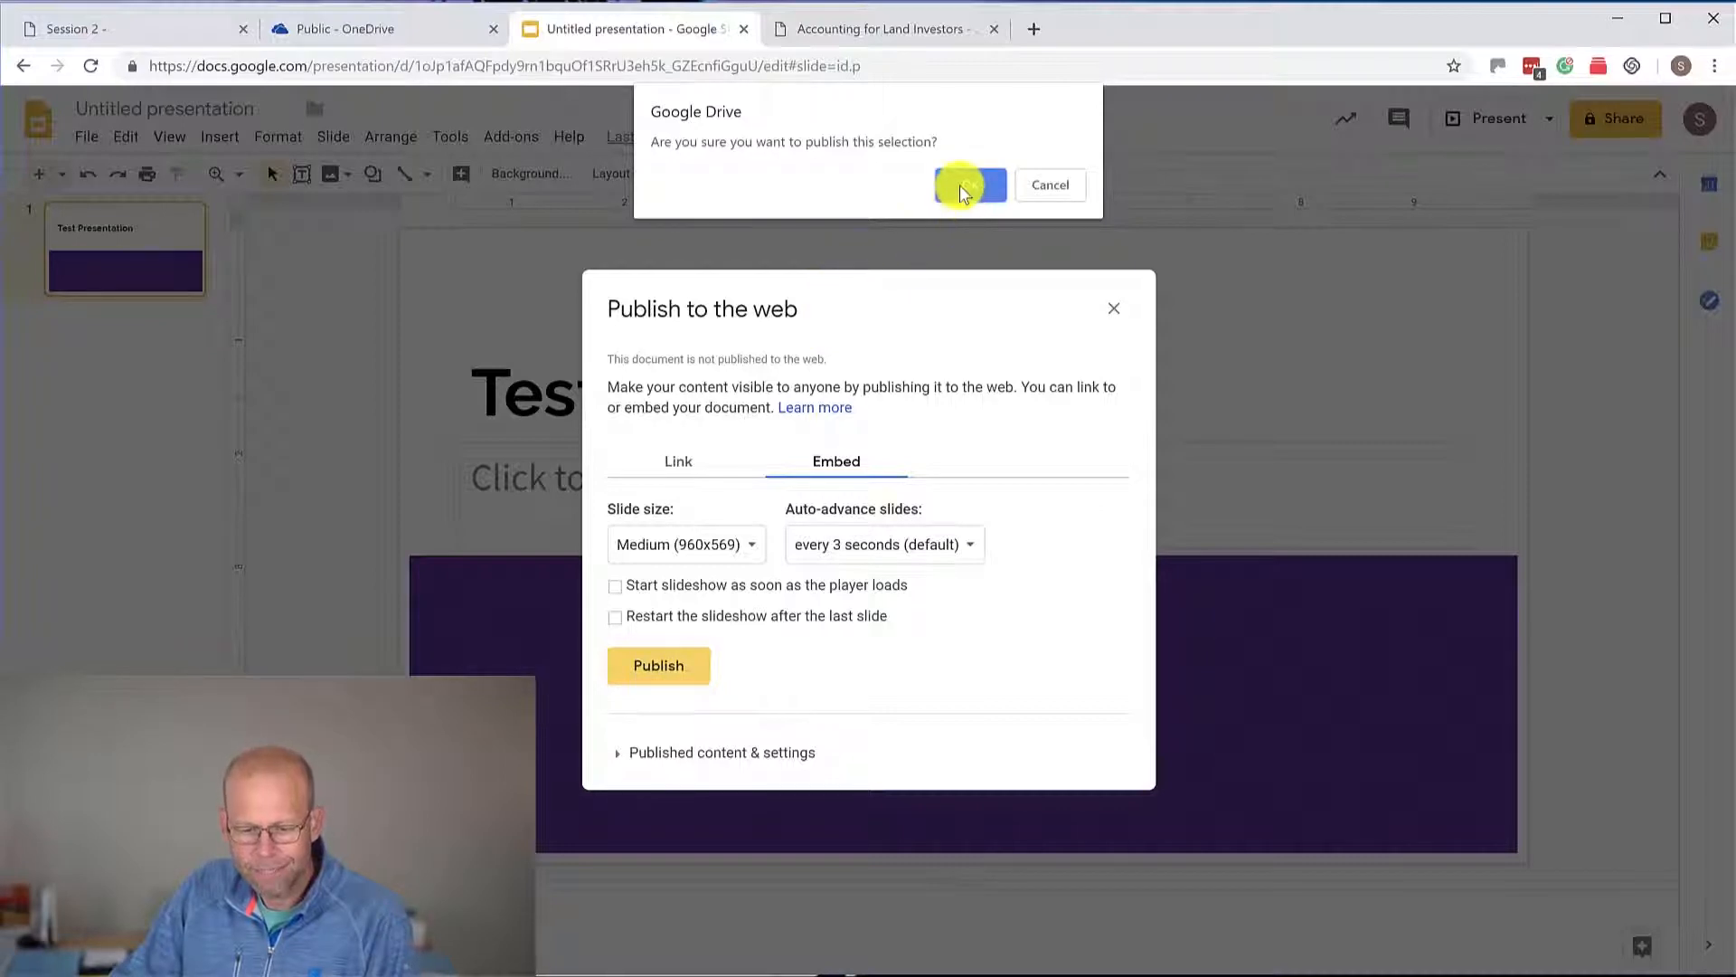
left_click(971, 184)
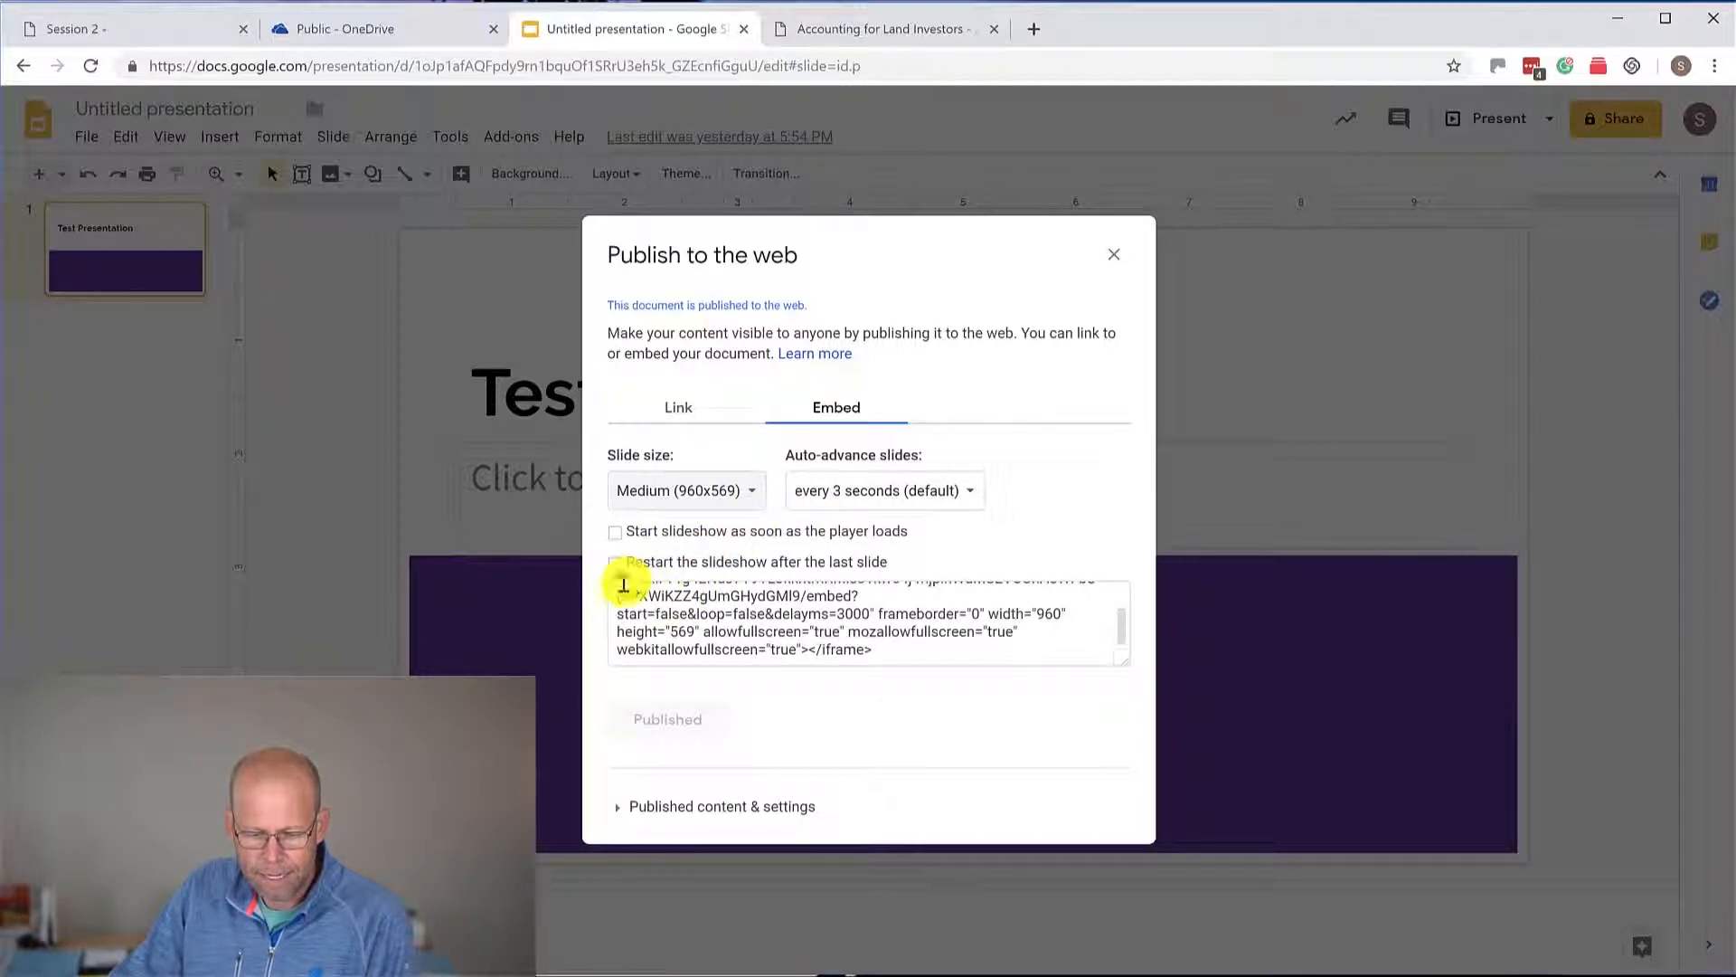
triple_click(867, 620)
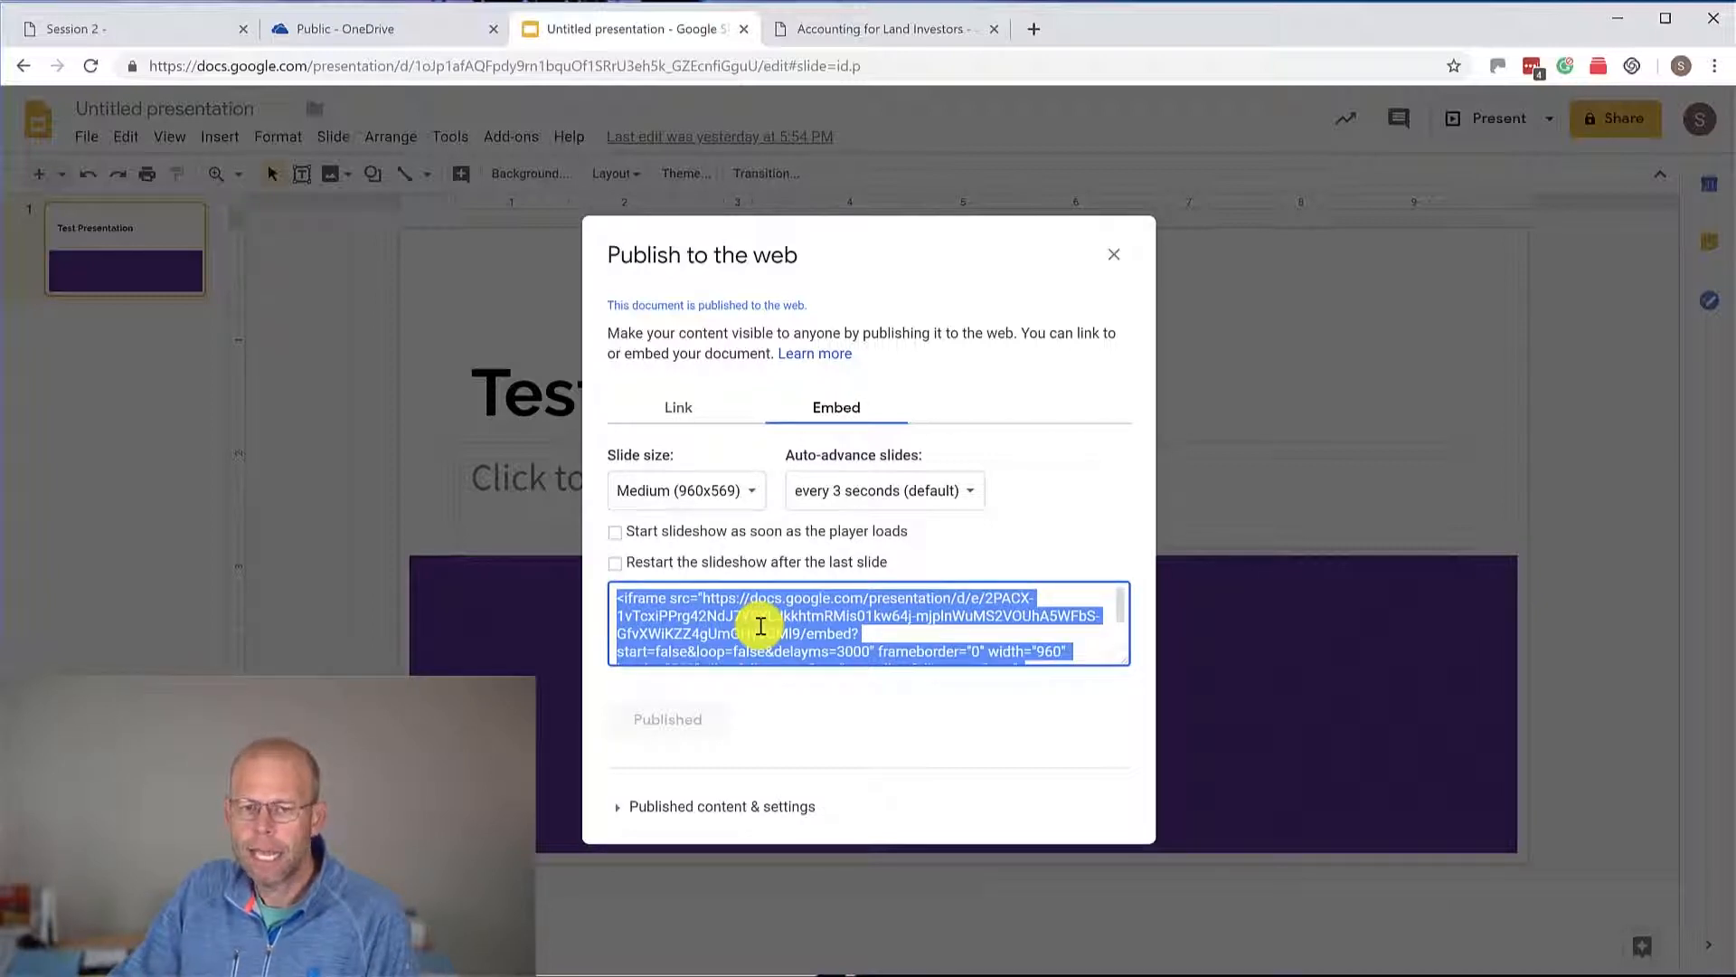
mouse_move(1091, 211)
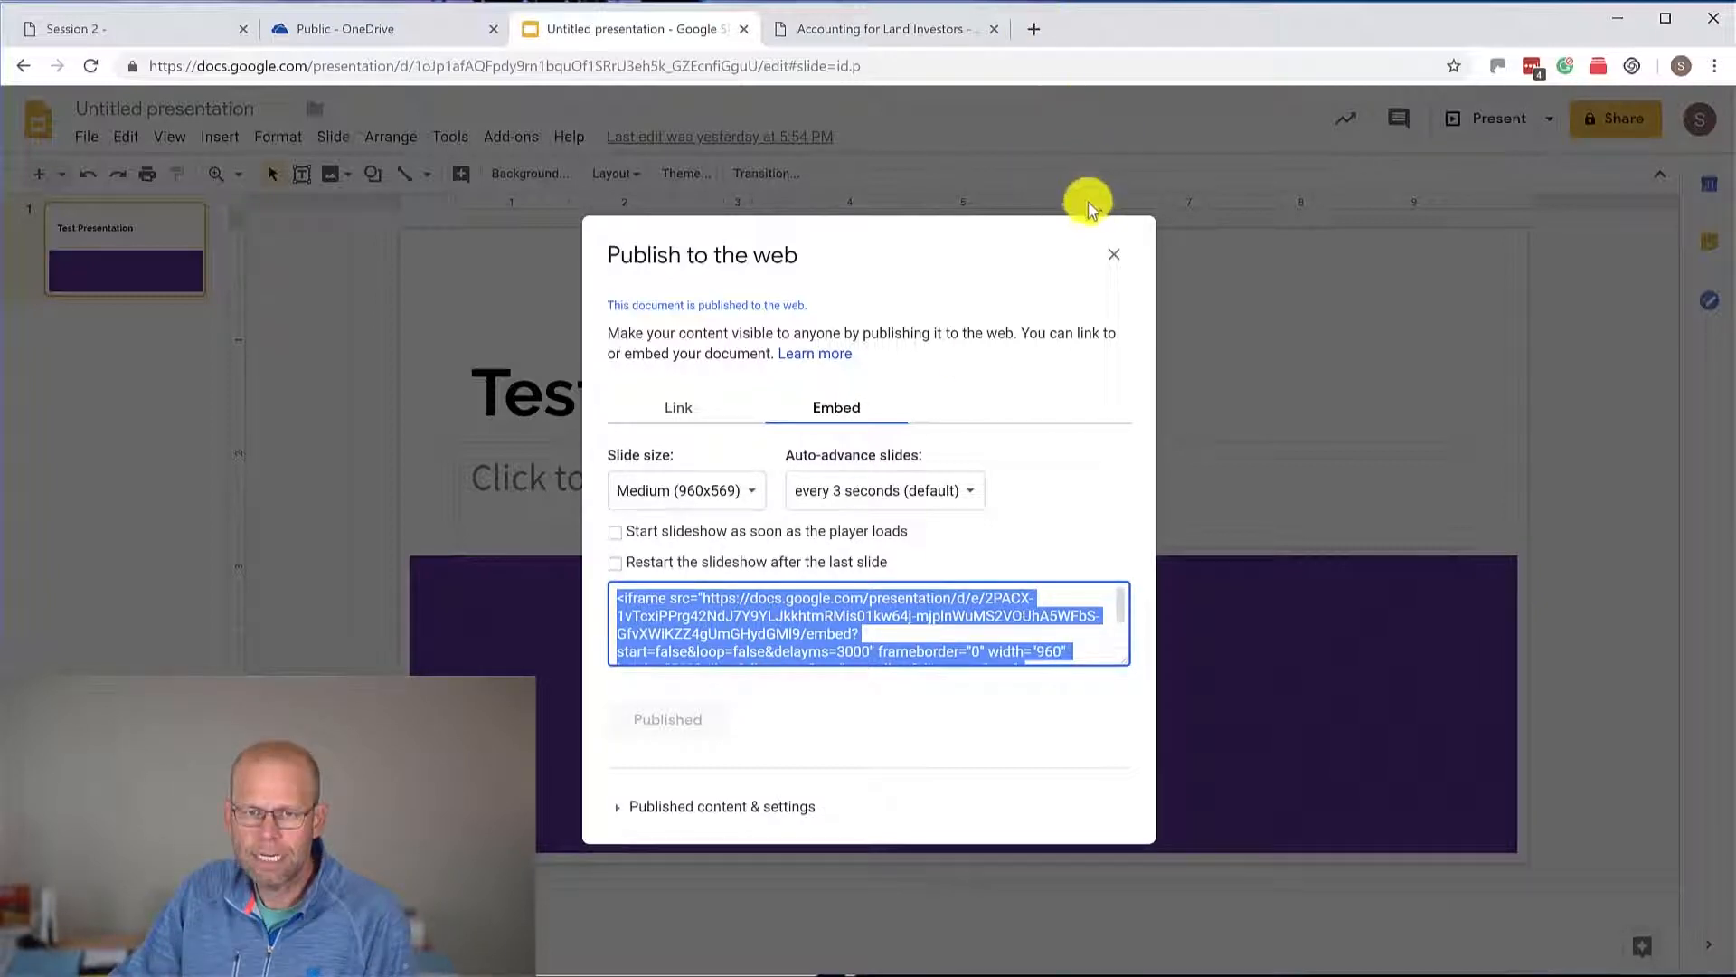
left_click(1114, 253)
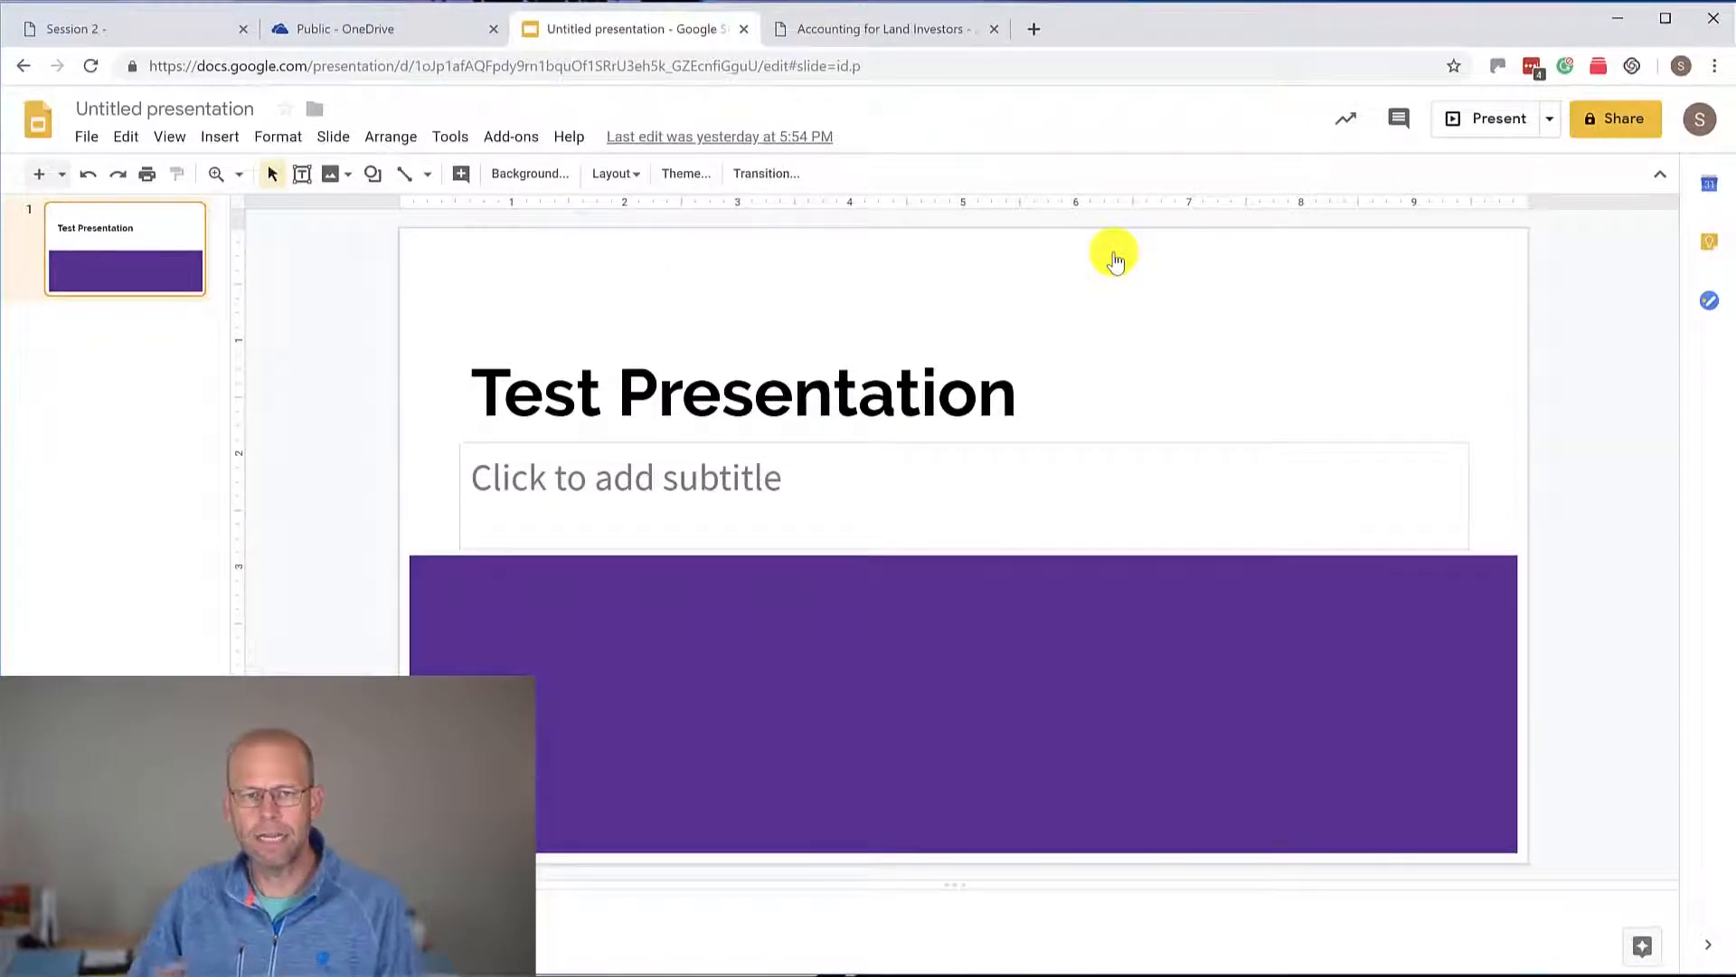